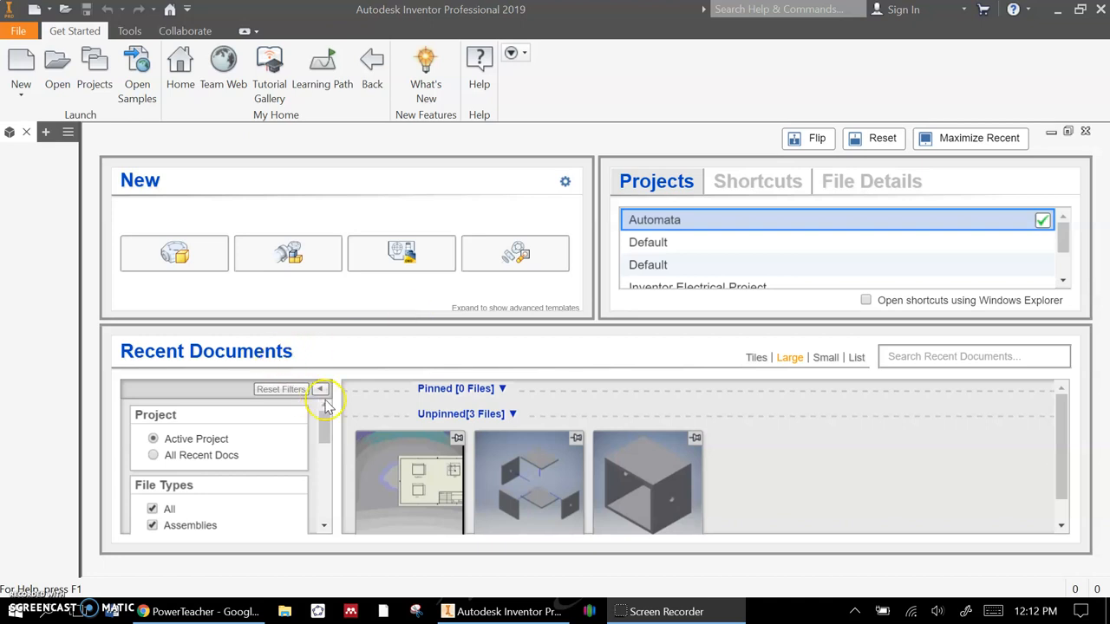
mouse_move(379, 289)
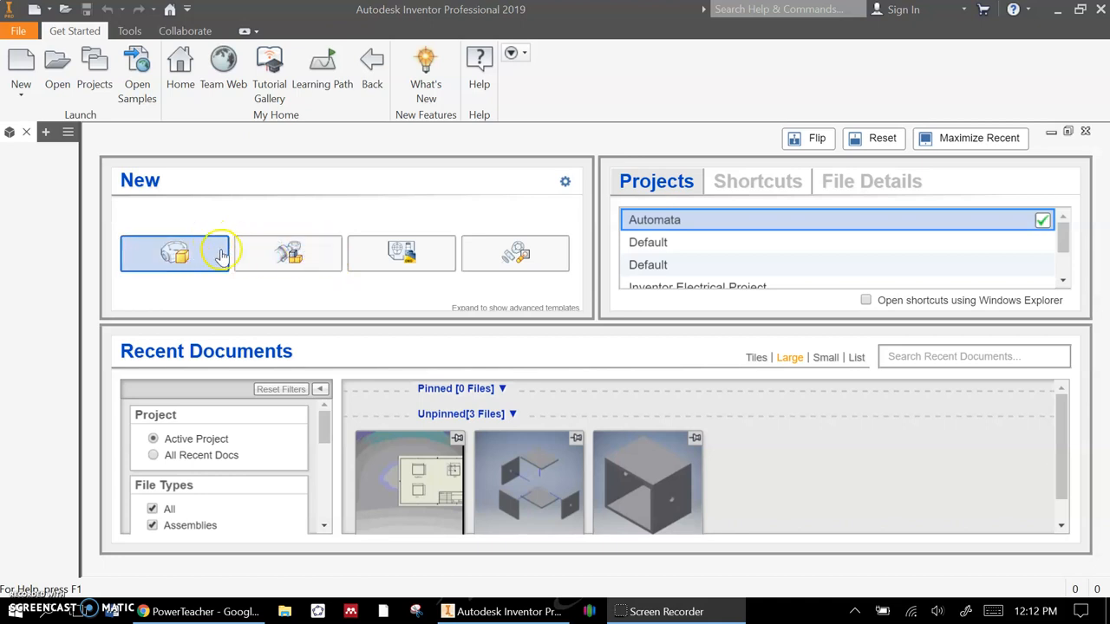
- Start a new assembly from the New Assembly tile on the Get Started page
left_click(288, 252)
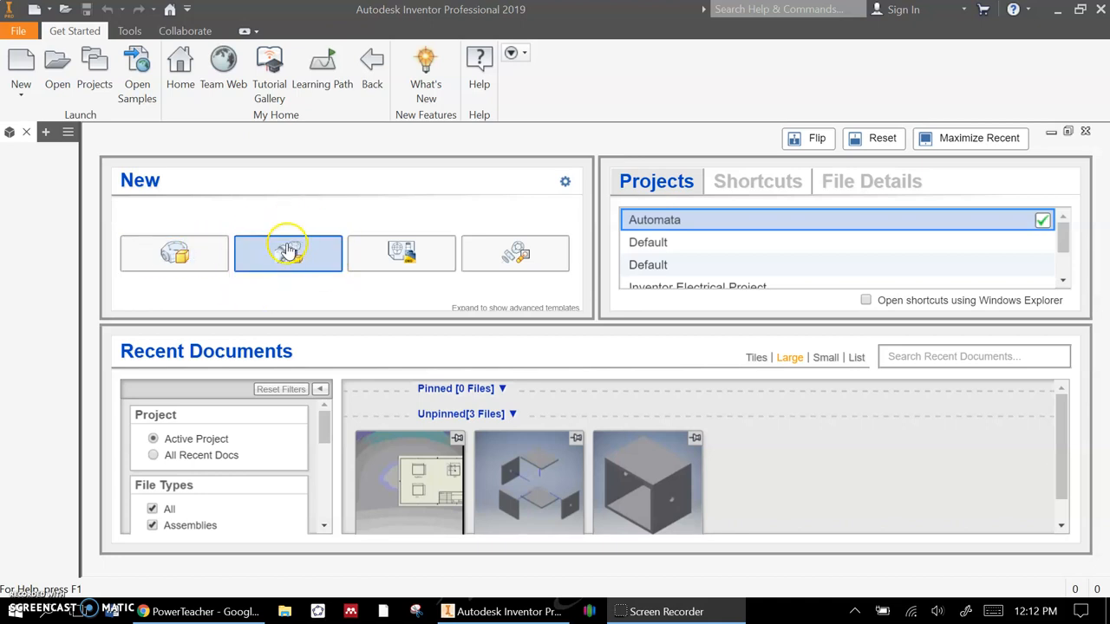
left_click(288, 252)
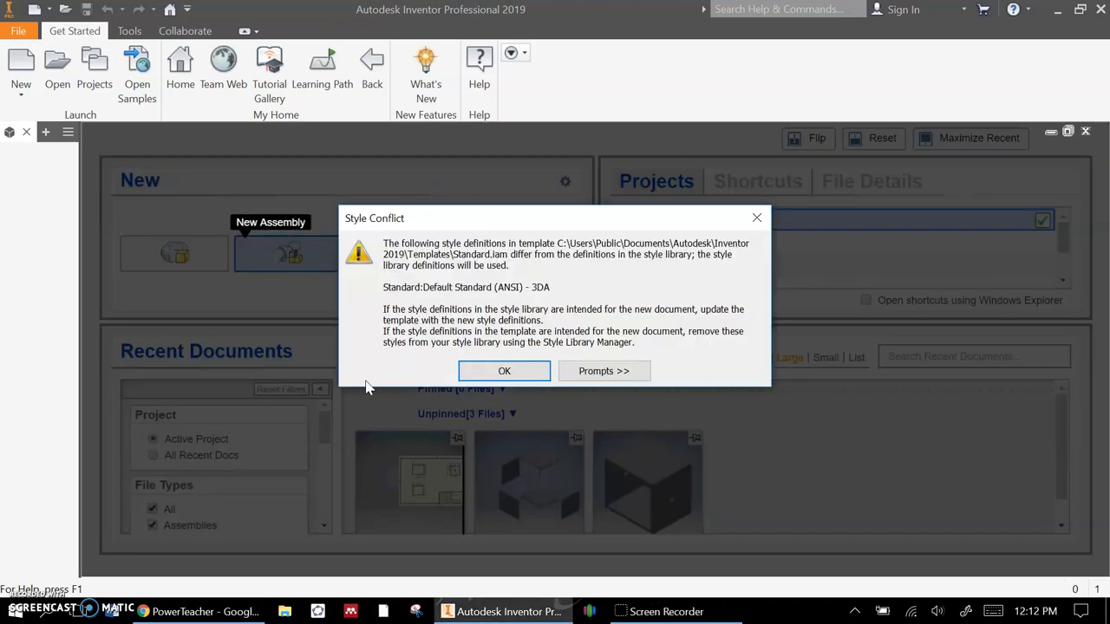
- Accept the template style warning and open Place Component to browse the 25 MDF Box parts
left_click(504, 370)
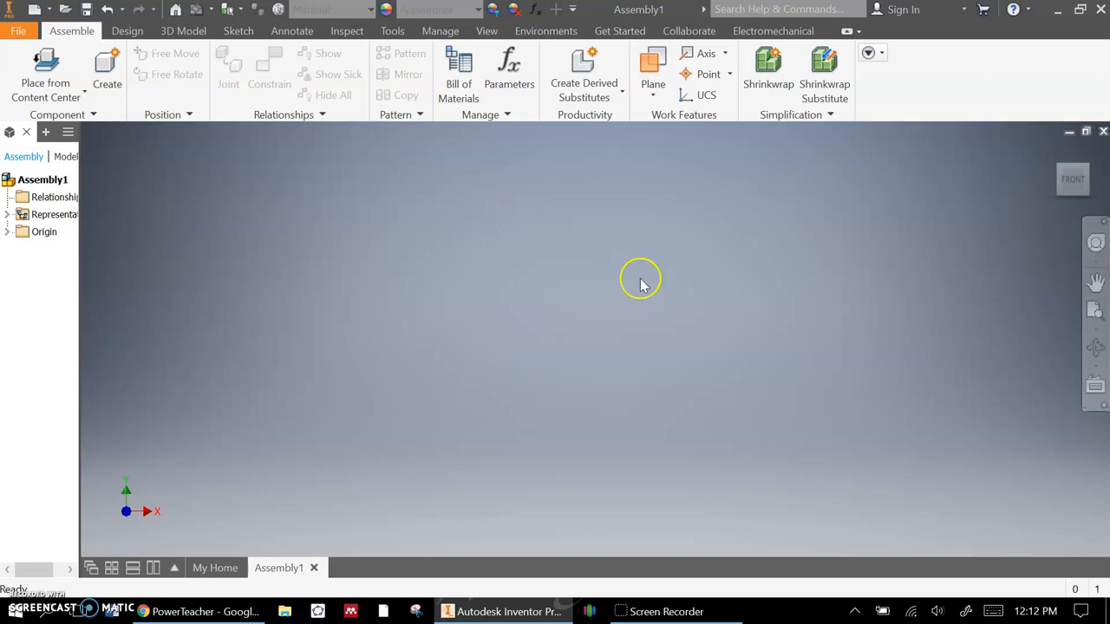
mouse_move(724, 301)
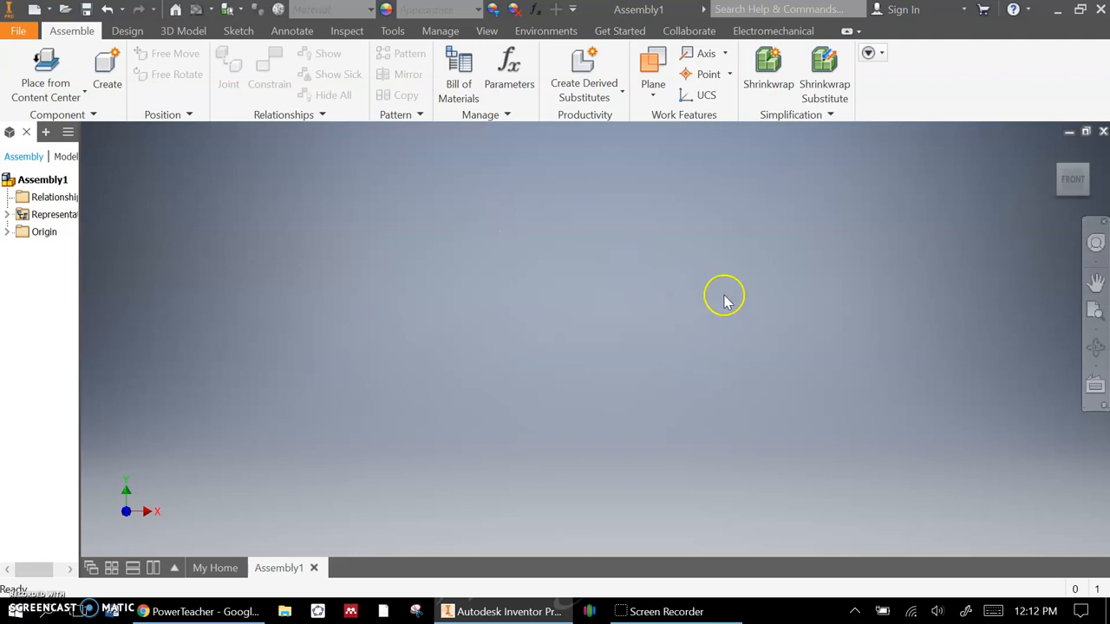
mouse_move(104, 149)
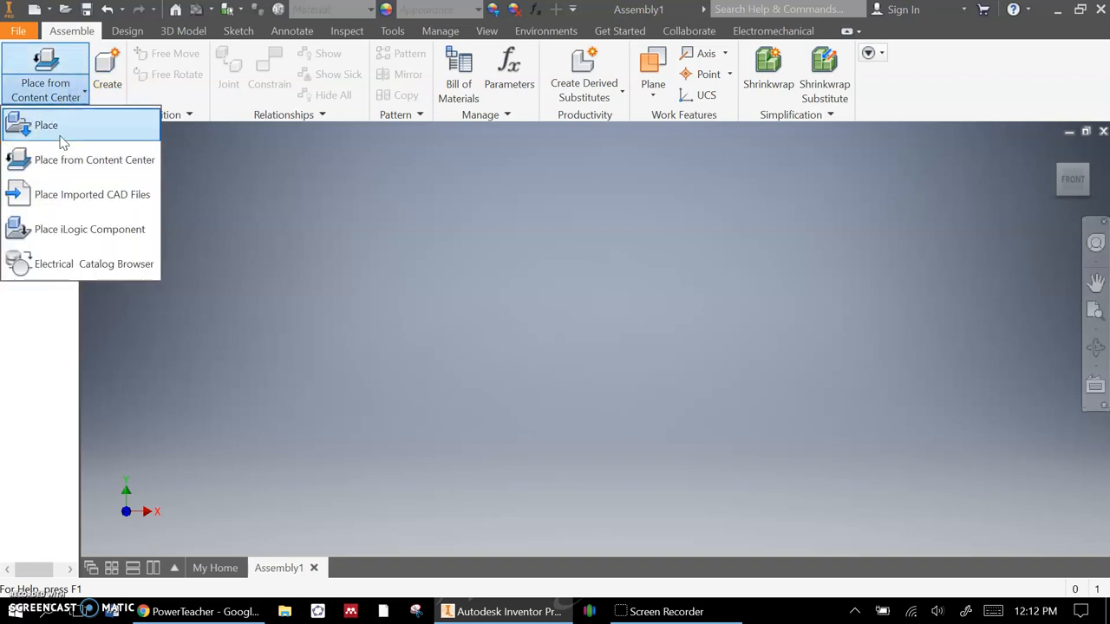
left_click(46, 125)
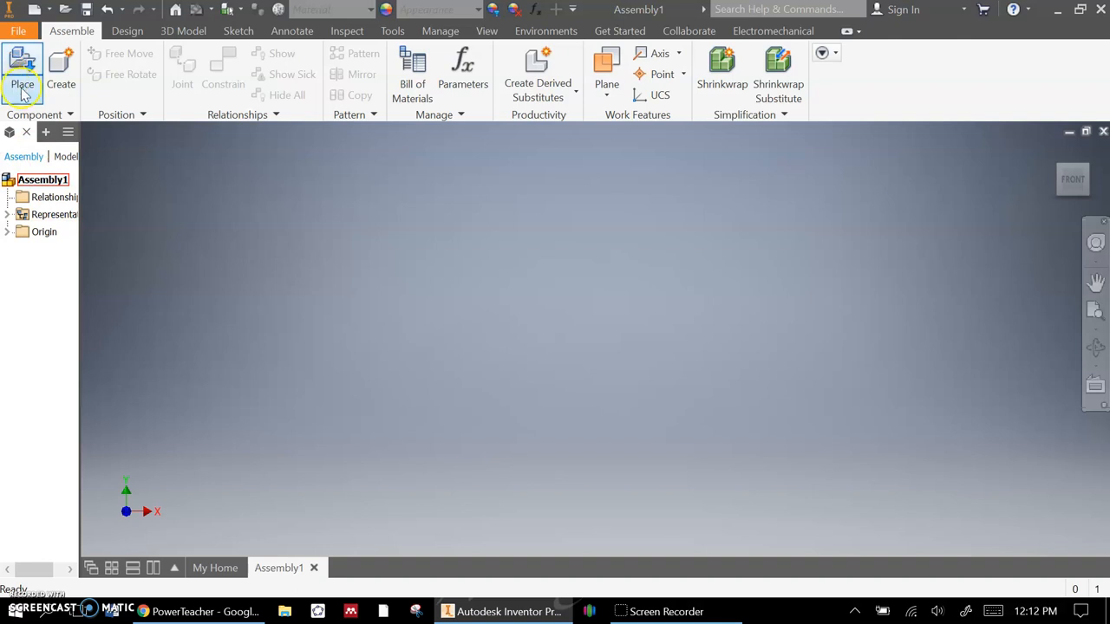
left_click(22, 73)
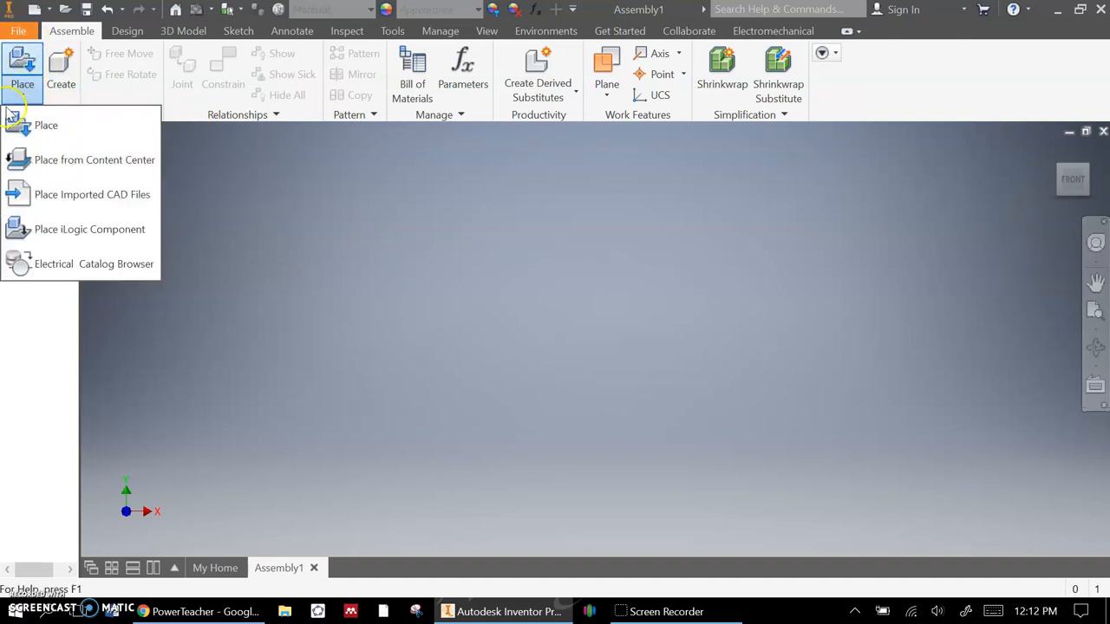
left_click(46, 125)
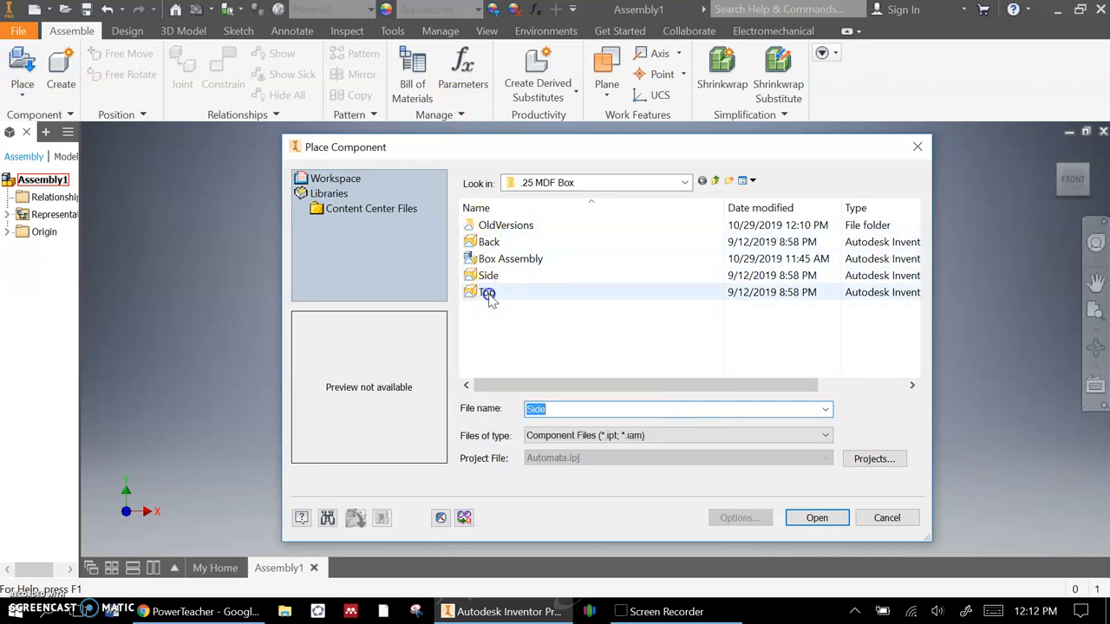
- Place two Top panel instances in Assembly1 and make Top:1 grounded
left_click(815, 518)
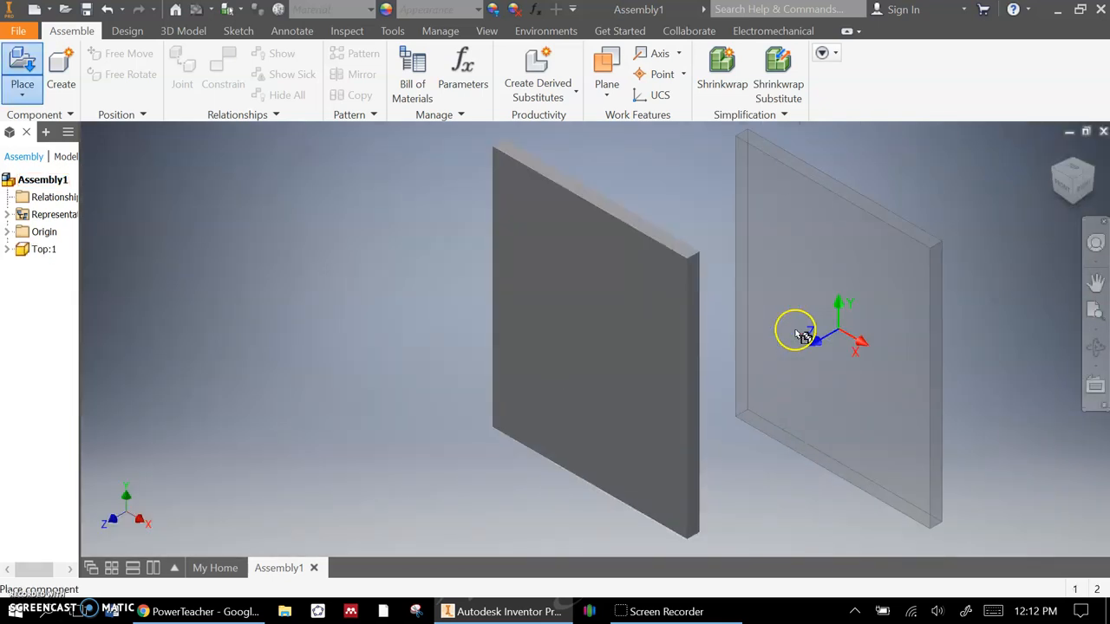
left_click_drag(815, 338, 854, 356)
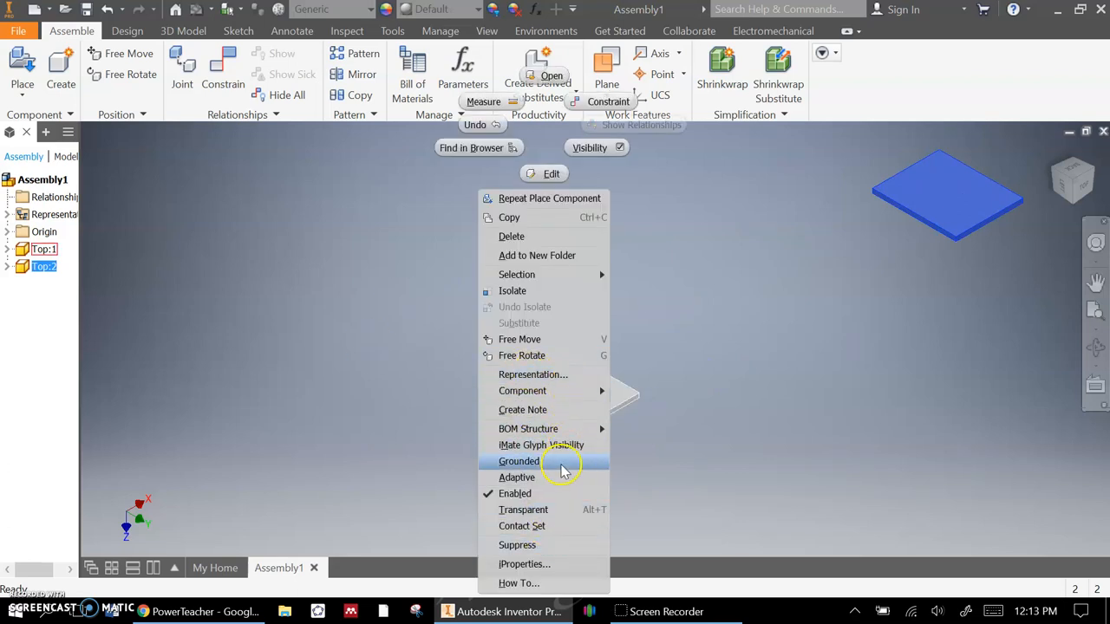
left_click(518, 460)
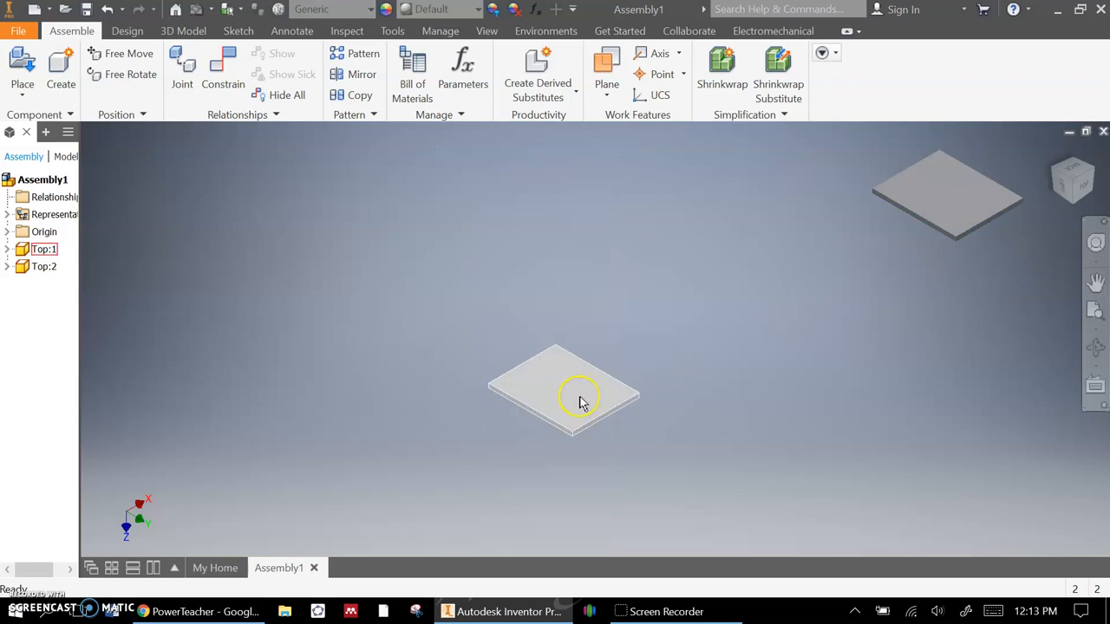
right_click(581, 394)
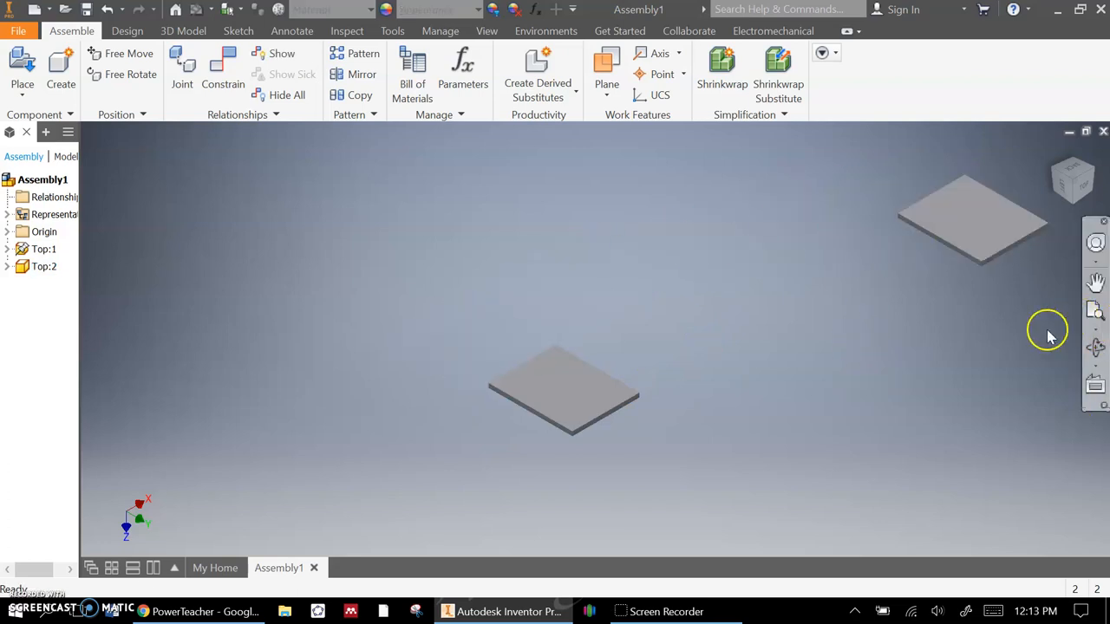
mouse_move(1004, 352)
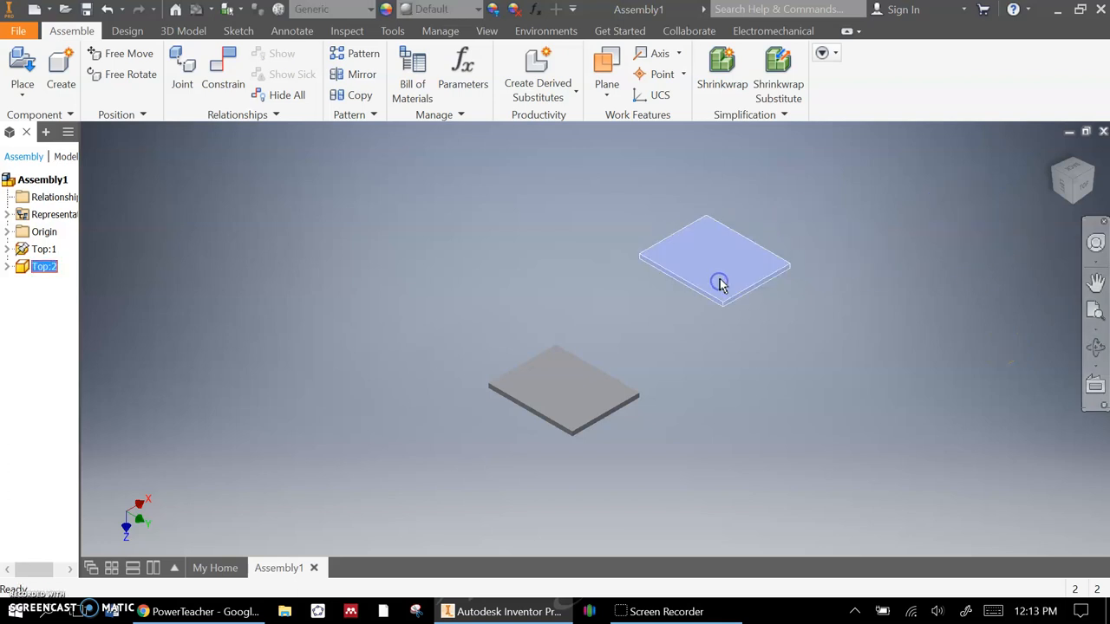
- Insert two Side panels and one Back panel, then move Side:2 higher
left_click(715, 260)
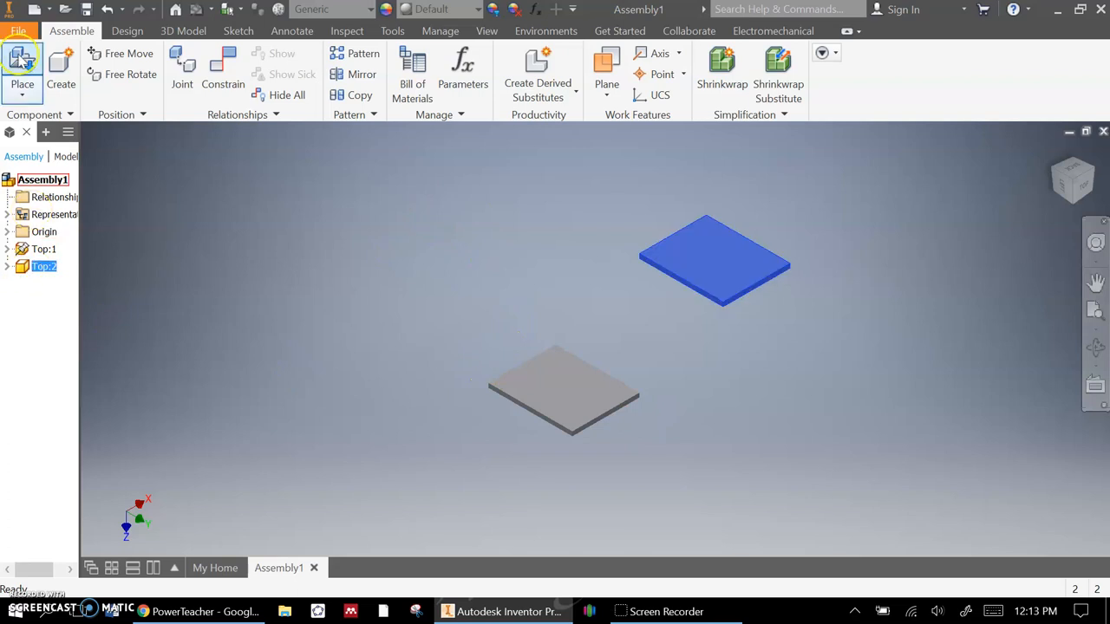
left_click(21, 69)
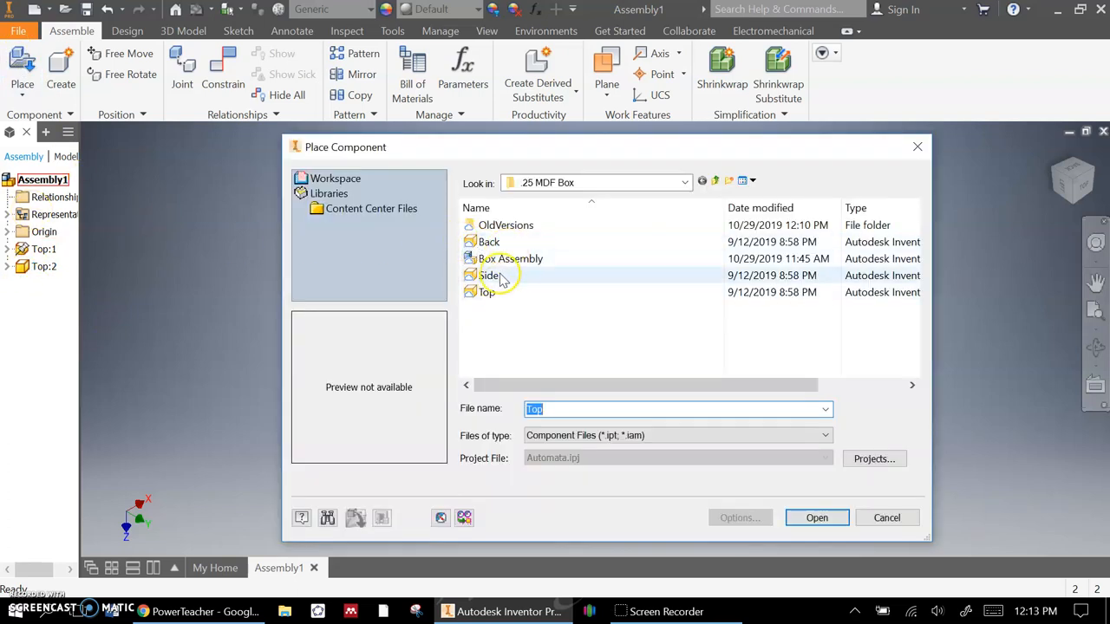
left_click(816, 518)
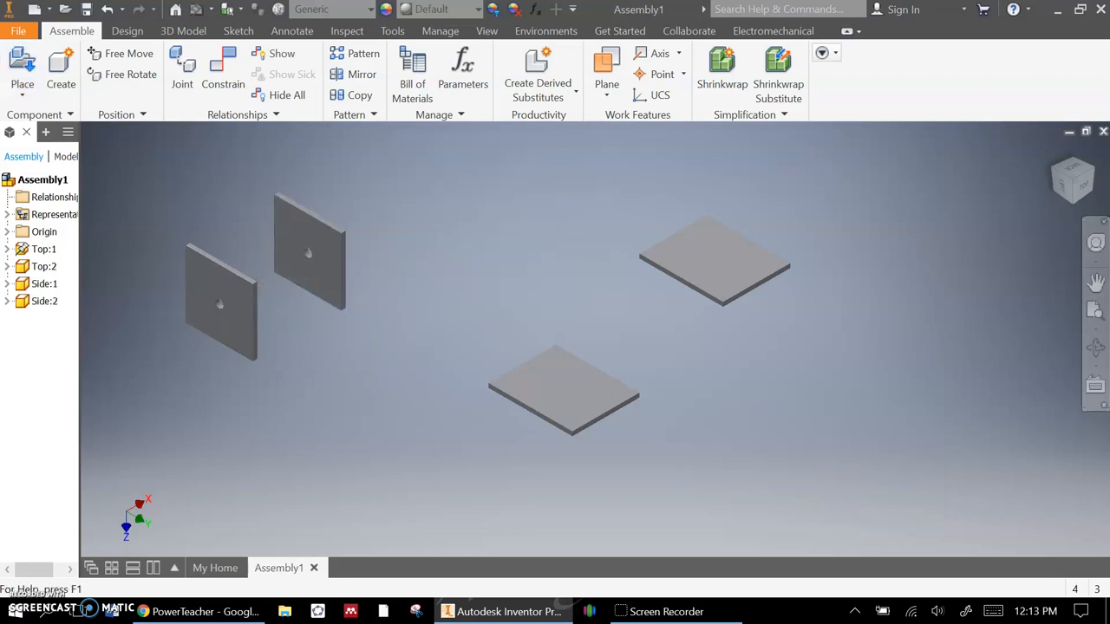
left_click(22, 69)
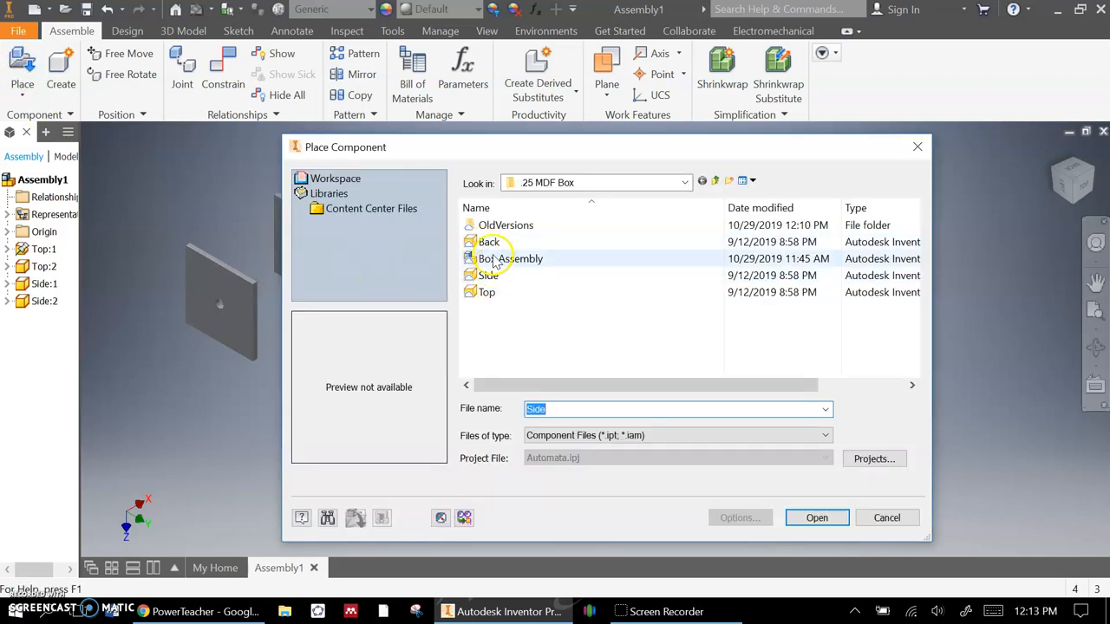
left_click(816, 517)
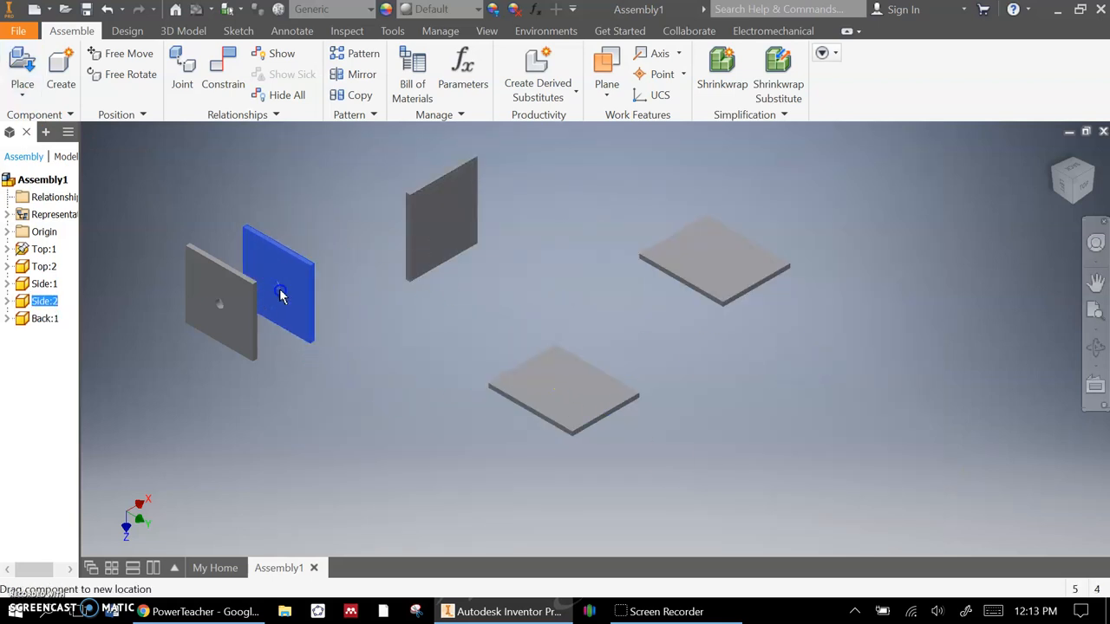
left_click_drag(280, 293, 310, 243)
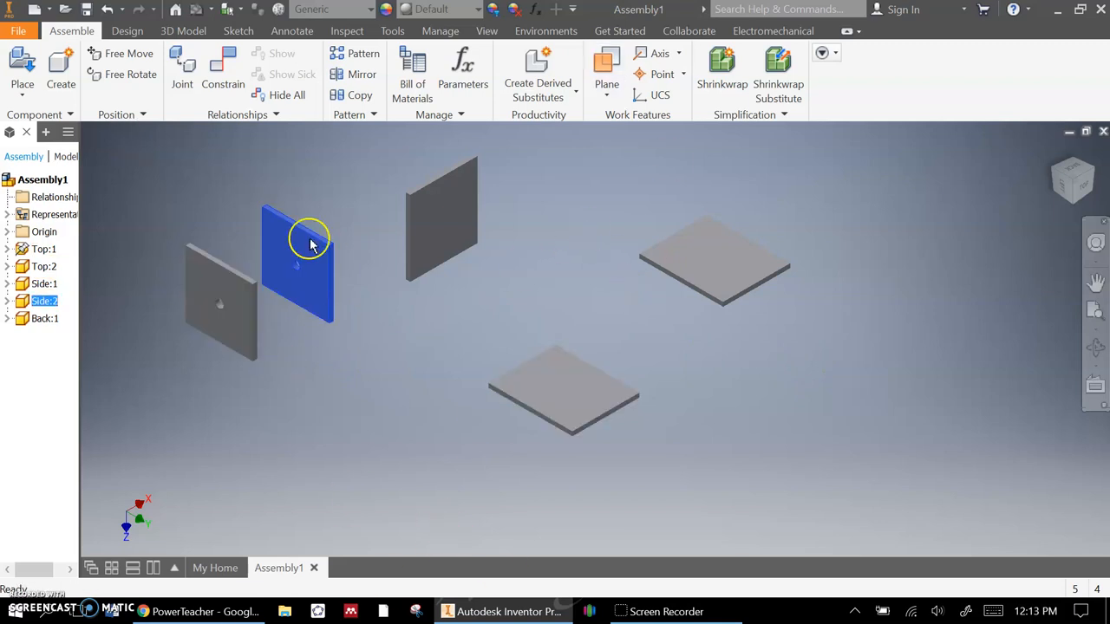
- Mate and flush Side:2 upright onto the lower Top panel's edge, dragging to check
left_click(223, 73)
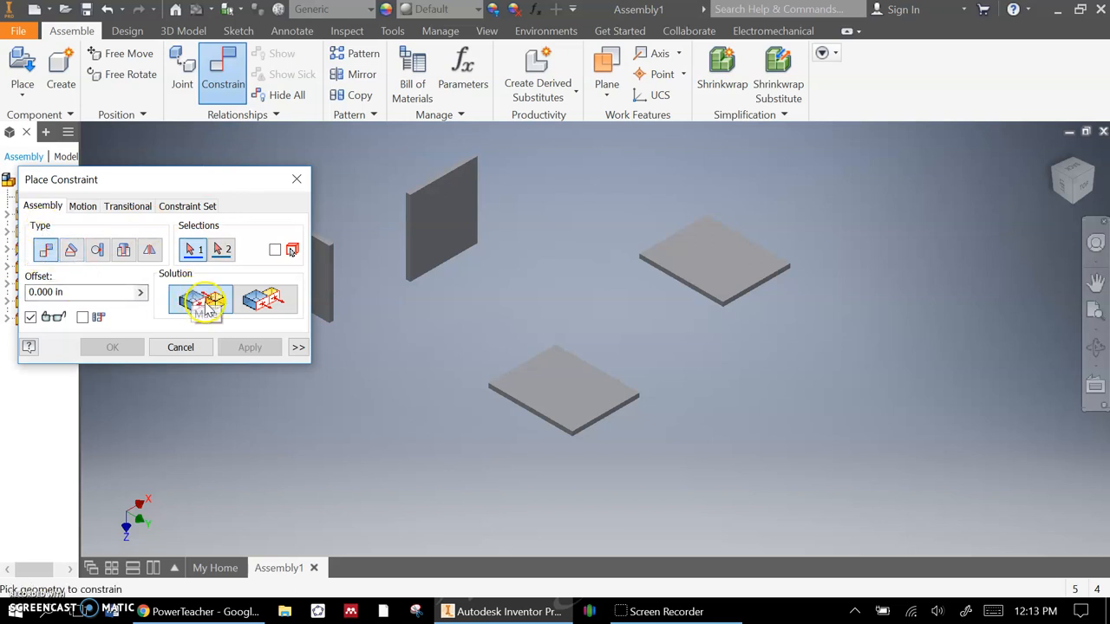
mouse_move(264, 297)
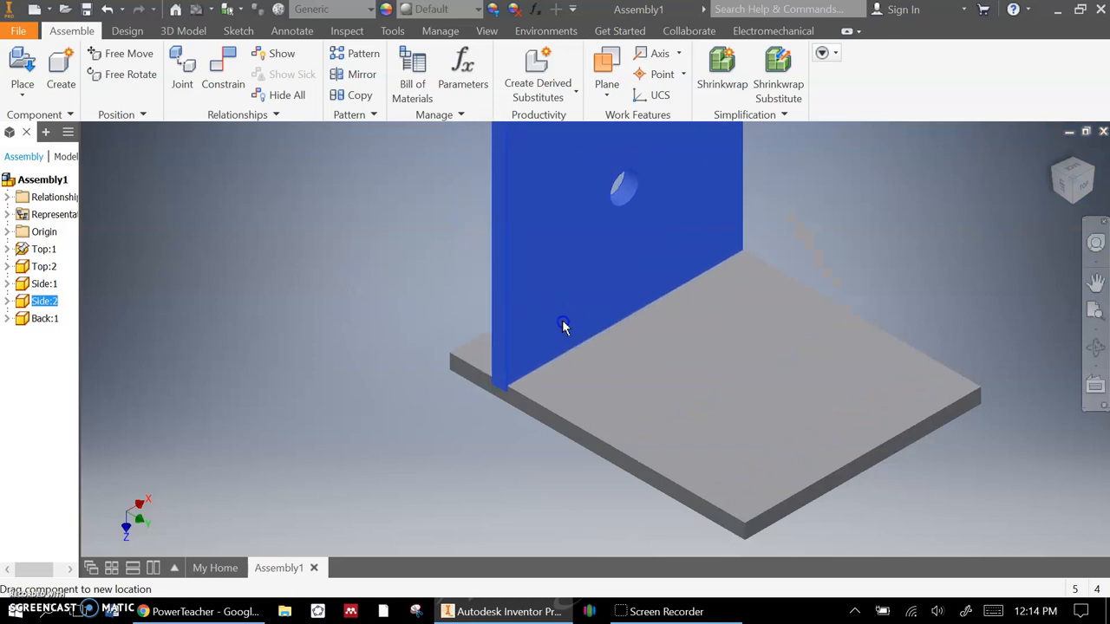
left_click_drag(563, 325, 638, 130)
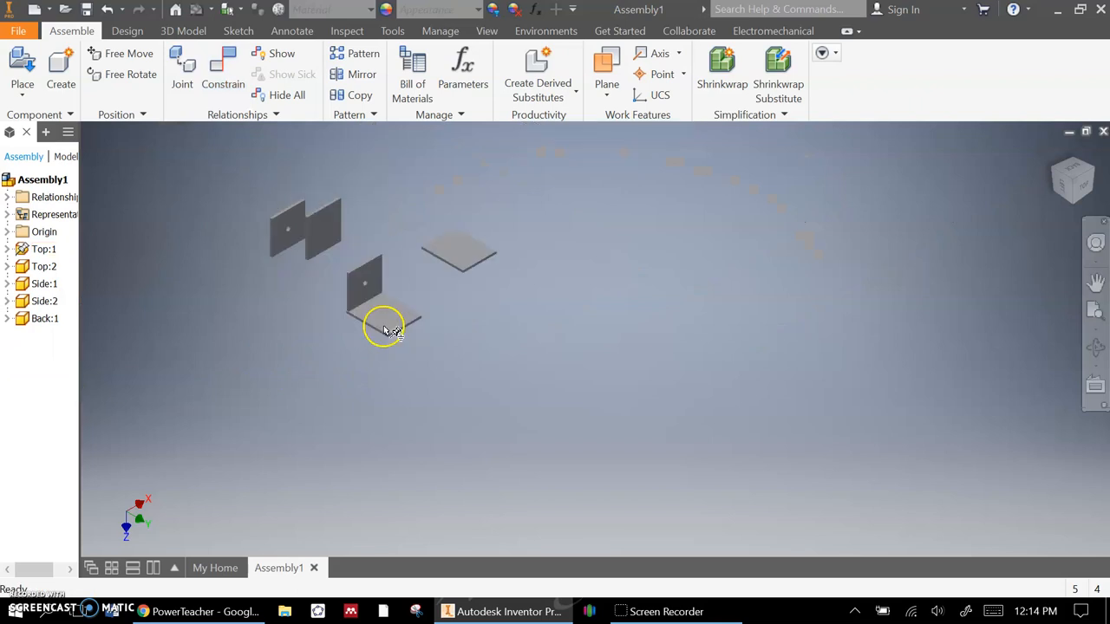
- Select Side:1 and constrain it onto the opposite edge of the bottom panel
left_click(394, 312)
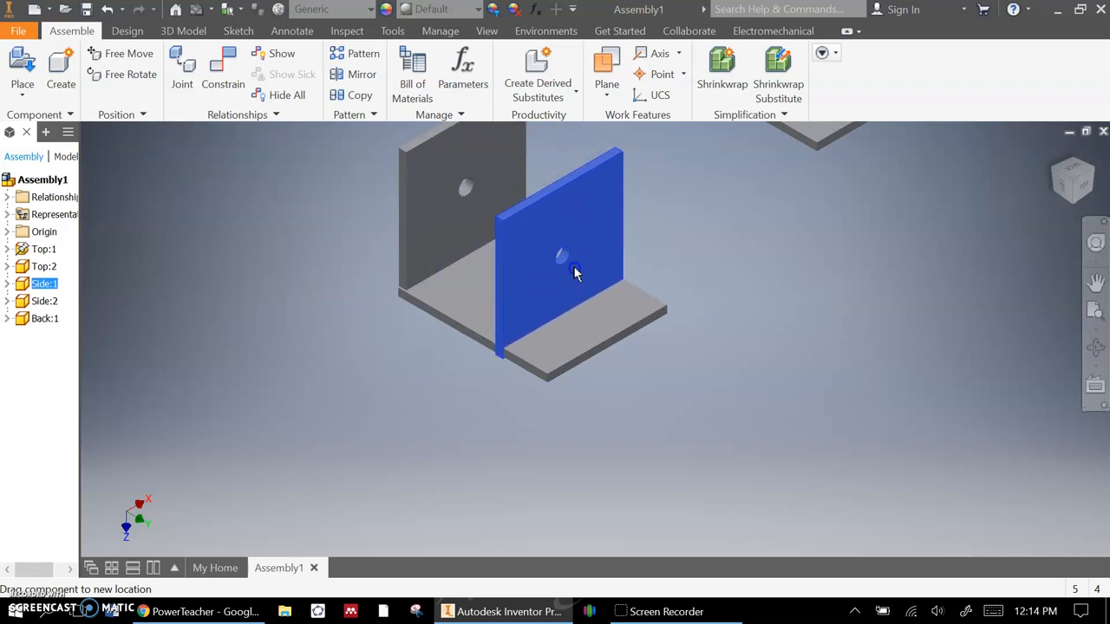
left_click(222, 74)
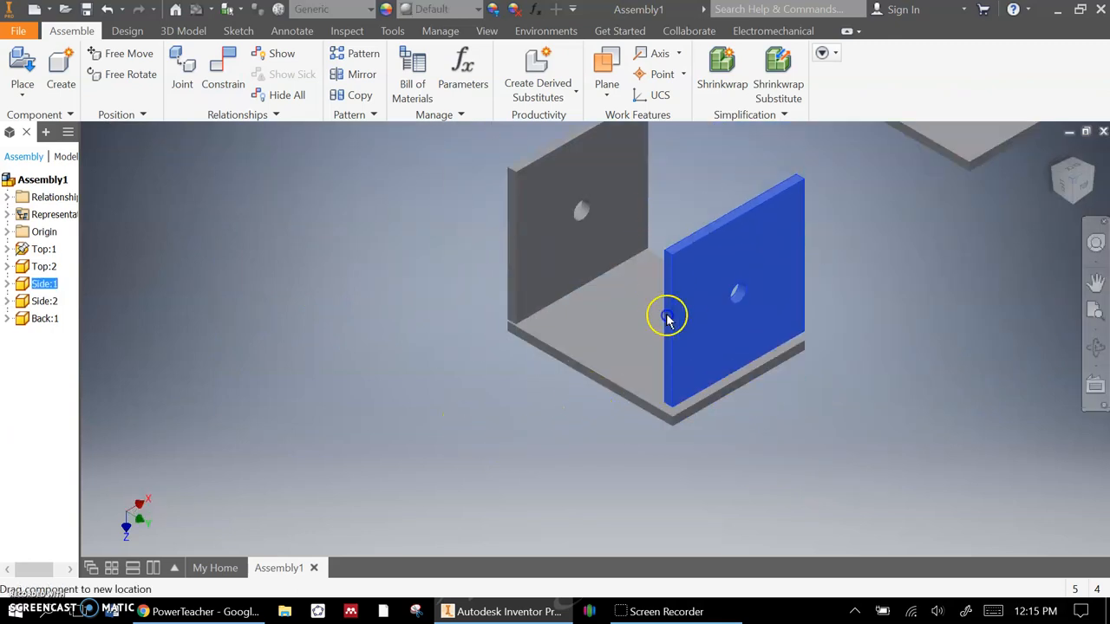
- Drag a side panel to test its freedom and add another panel constraint
left_click_drag(737, 303, 577, 173)
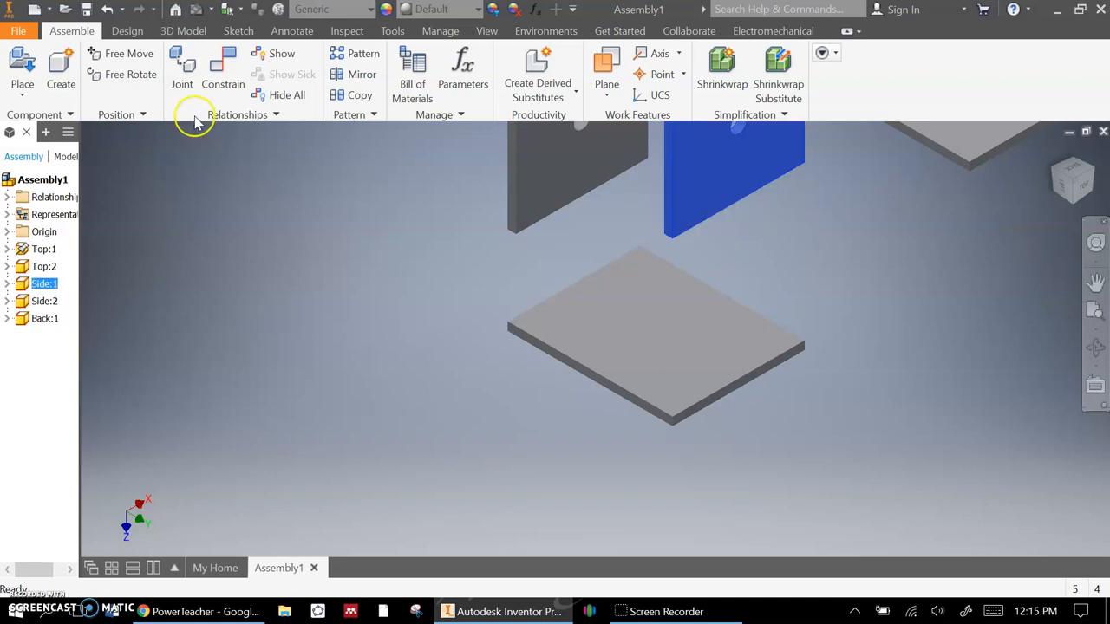
left_click(222, 65)
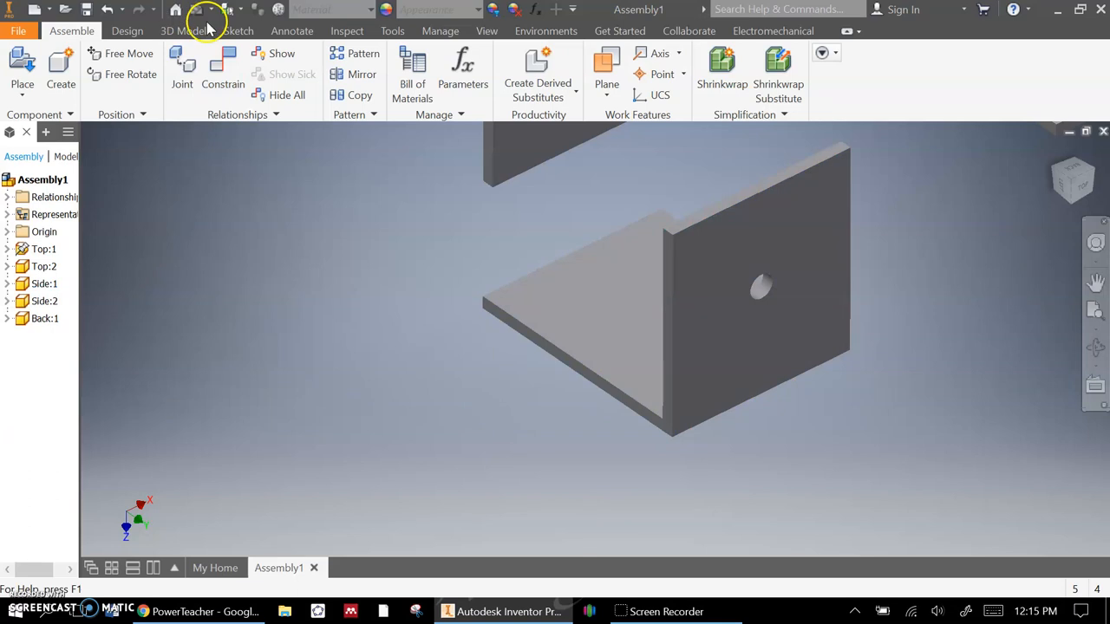
left_click(487, 31)
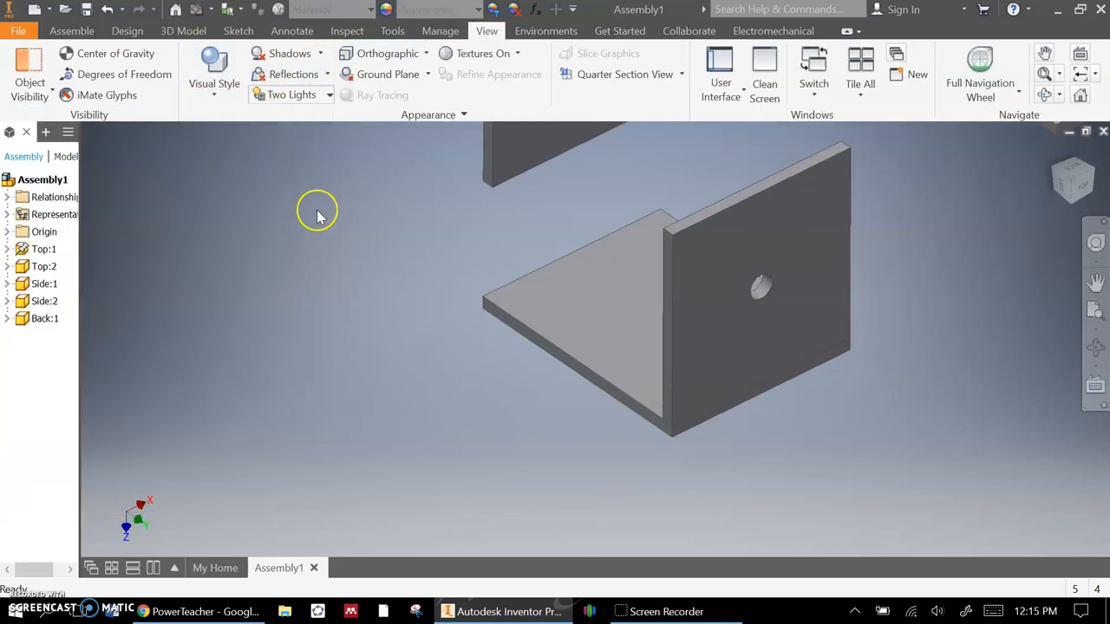
mouse_move(1020, 334)
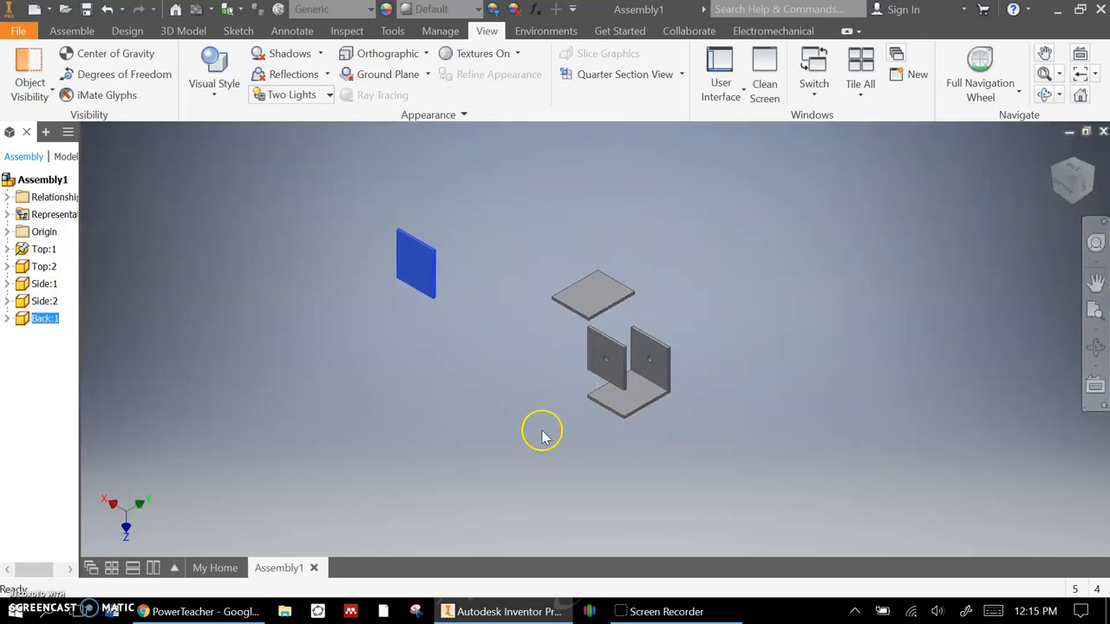
- Constrain the second side panel's face to the bottom panel face and apply
left_click(71, 30)
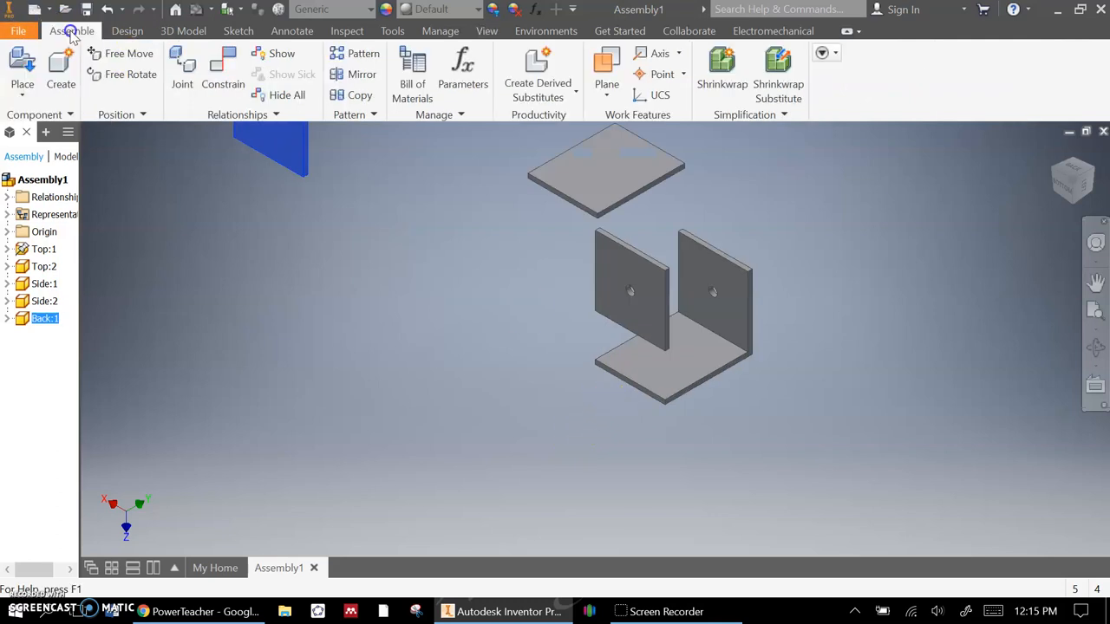
left_click(223, 73)
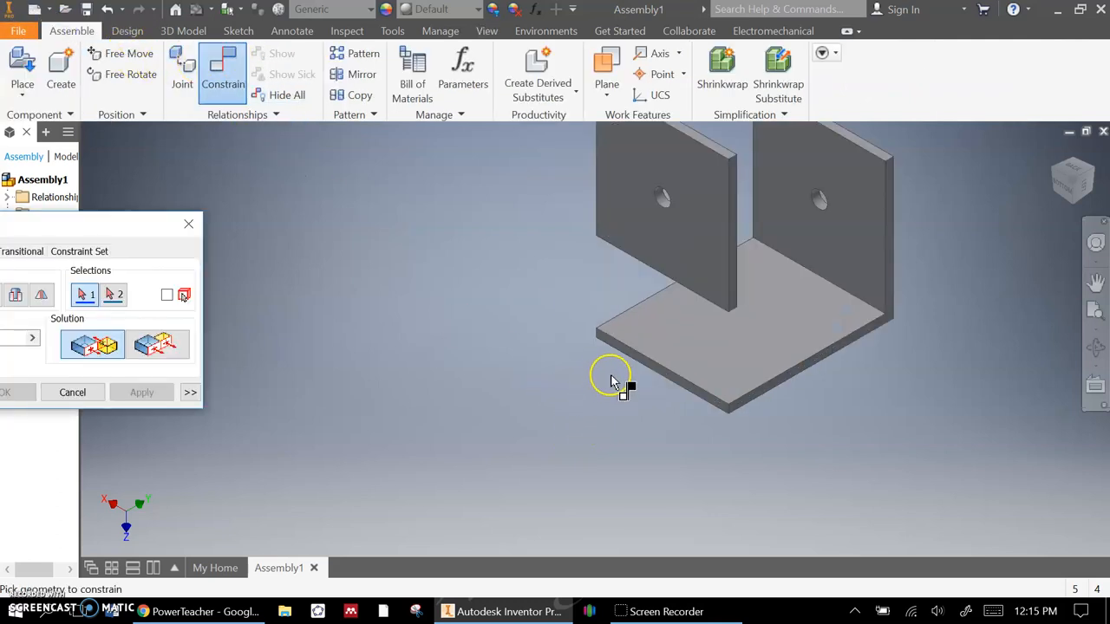
left_click(728, 516)
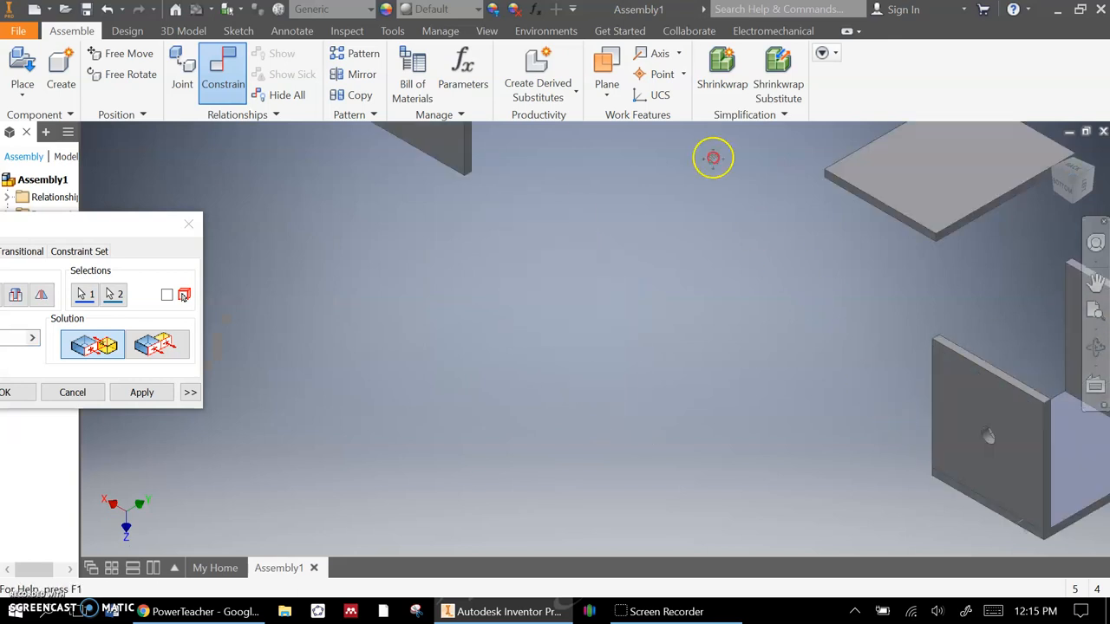
left_click(141, 391)
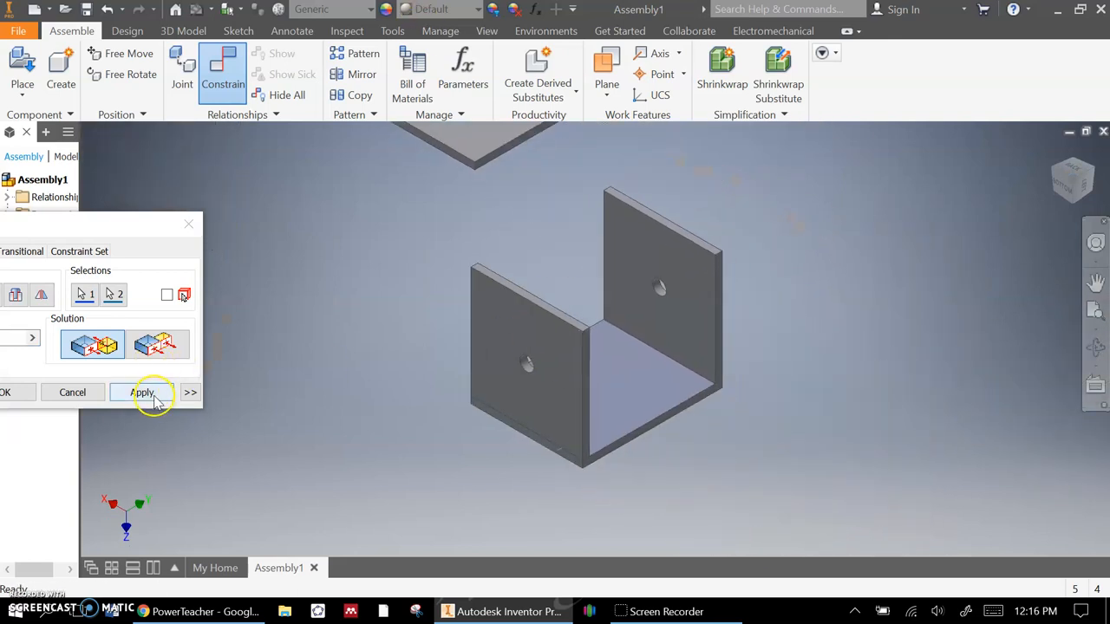
left_click(141, 392)
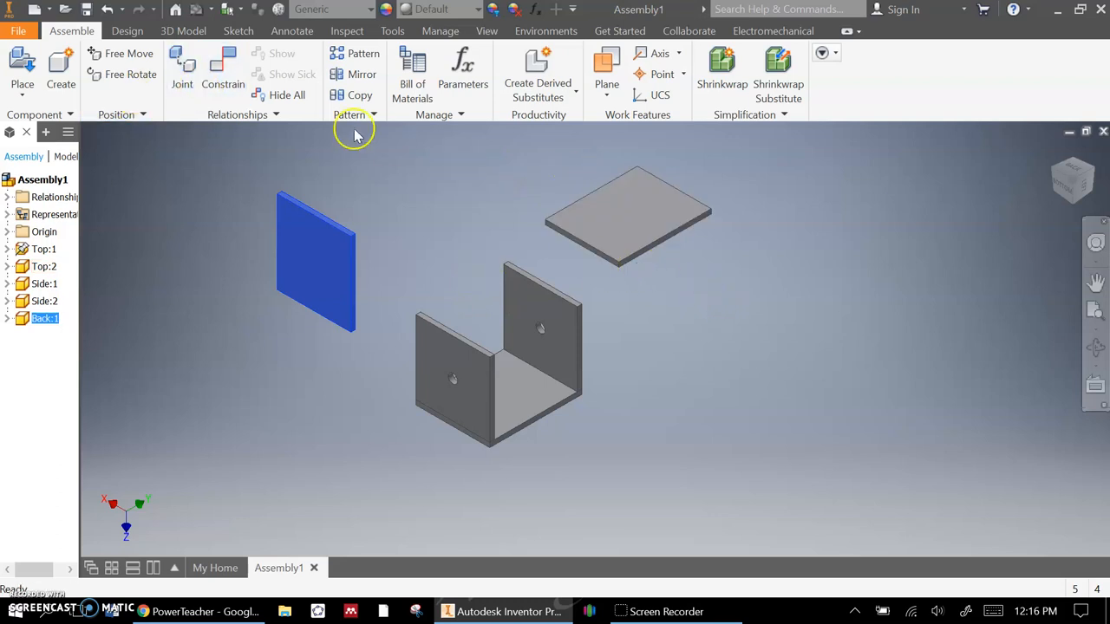
- Constrain the top panel across both side panels' tops, applying successive constraints
left_click(222, 69)
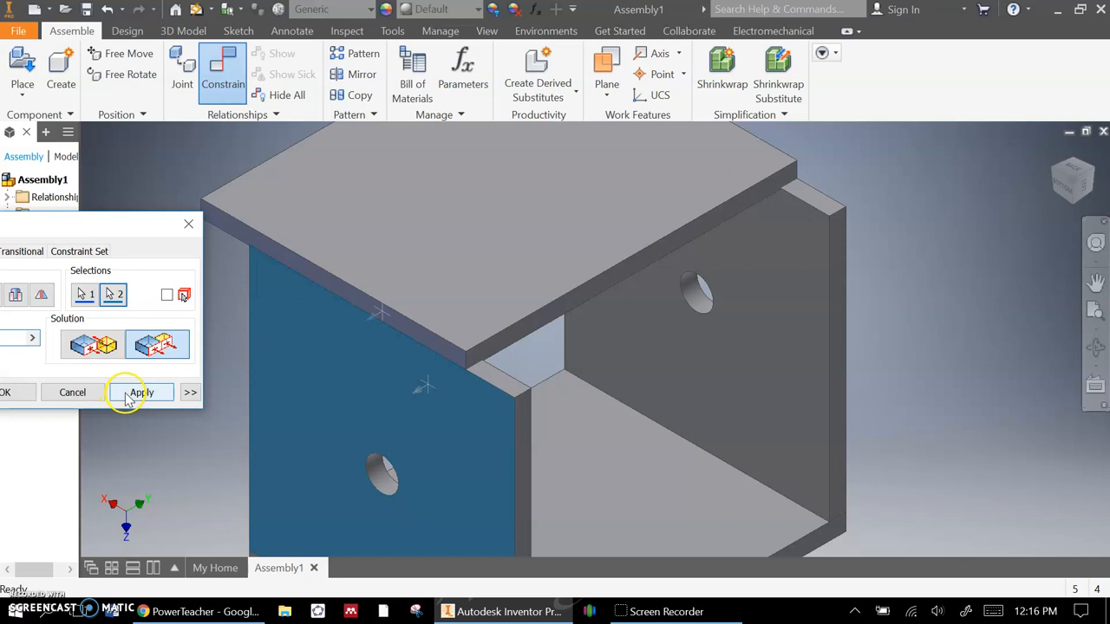
left_click(142, 392)
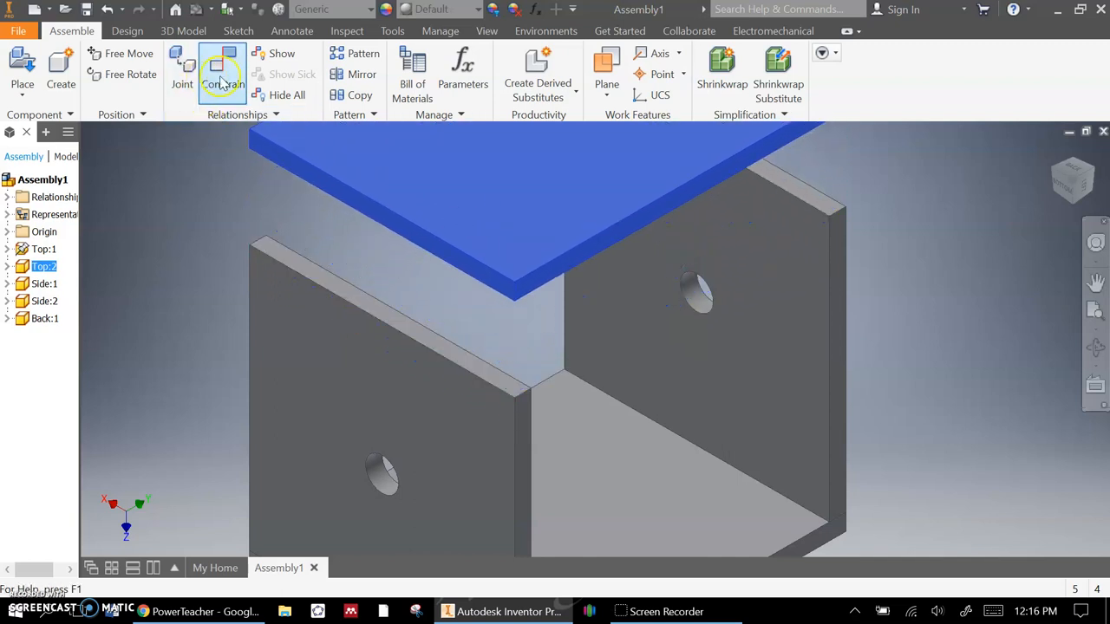
left_click(223, 65)
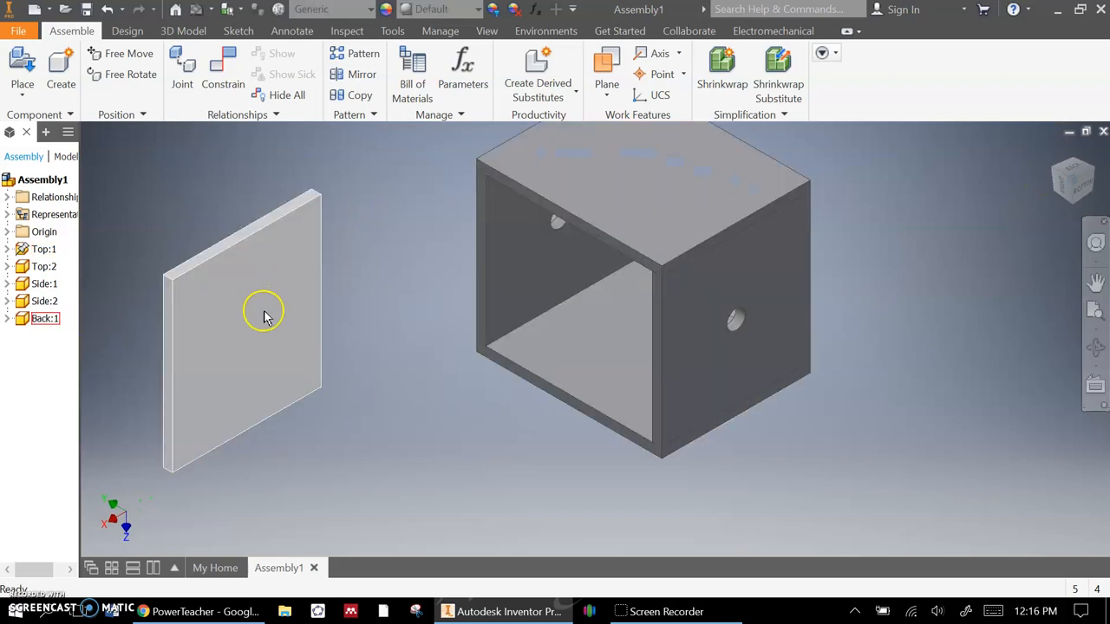
- Mate the back panel's top edge to the box's inner faces, repositioning it into the opening
left_click(223, 65)
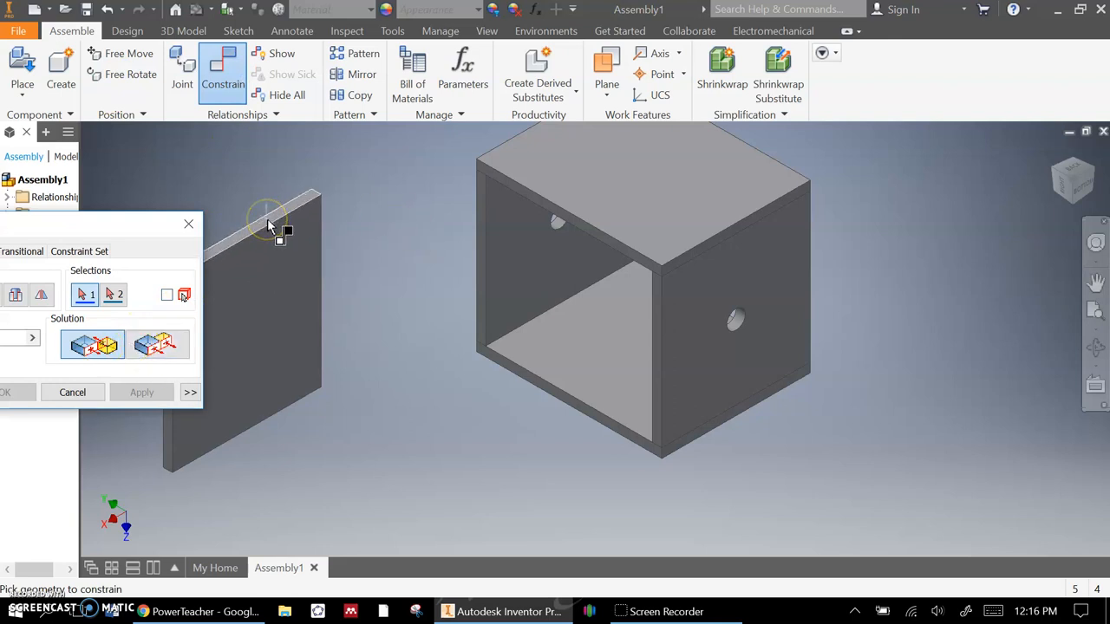
left_click(520, 268)
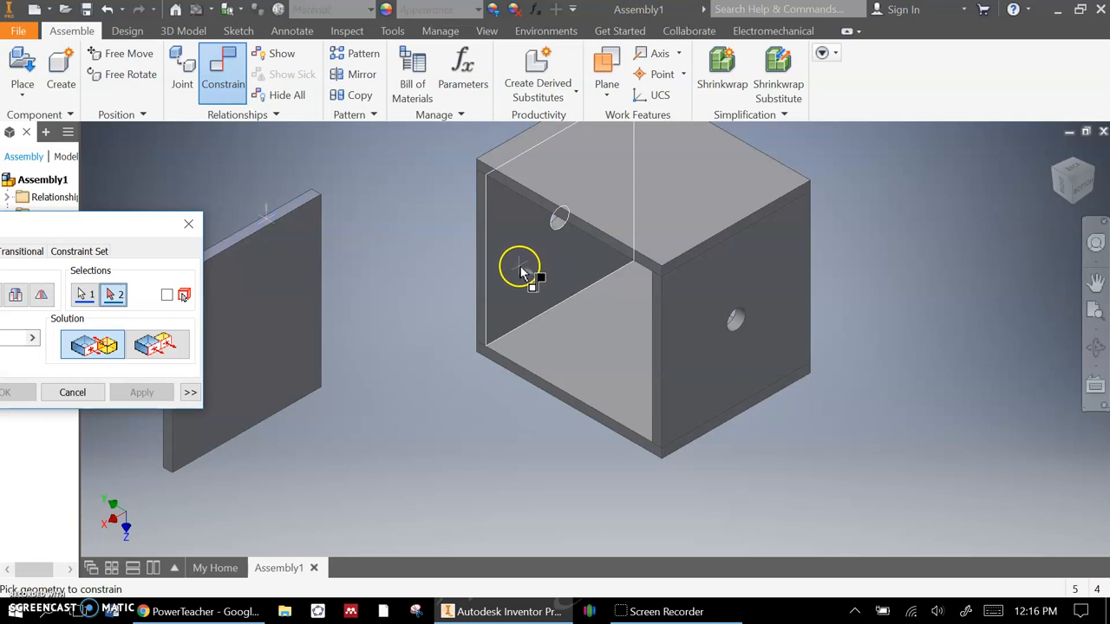
left_click(141, 392)
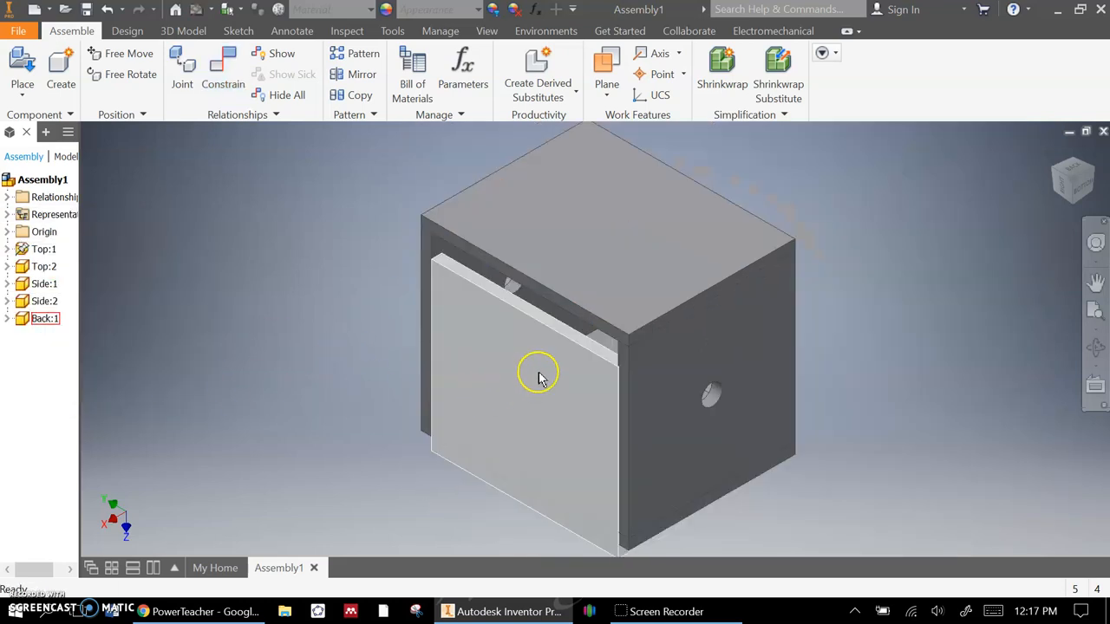
left_click(537, 373)
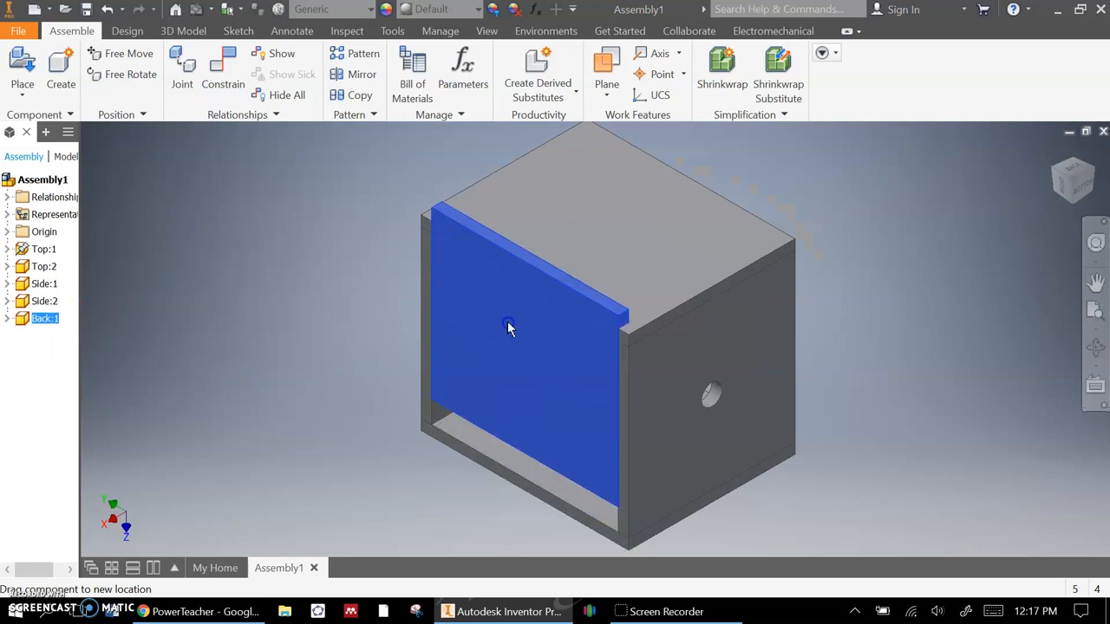
left_click(222, 69)
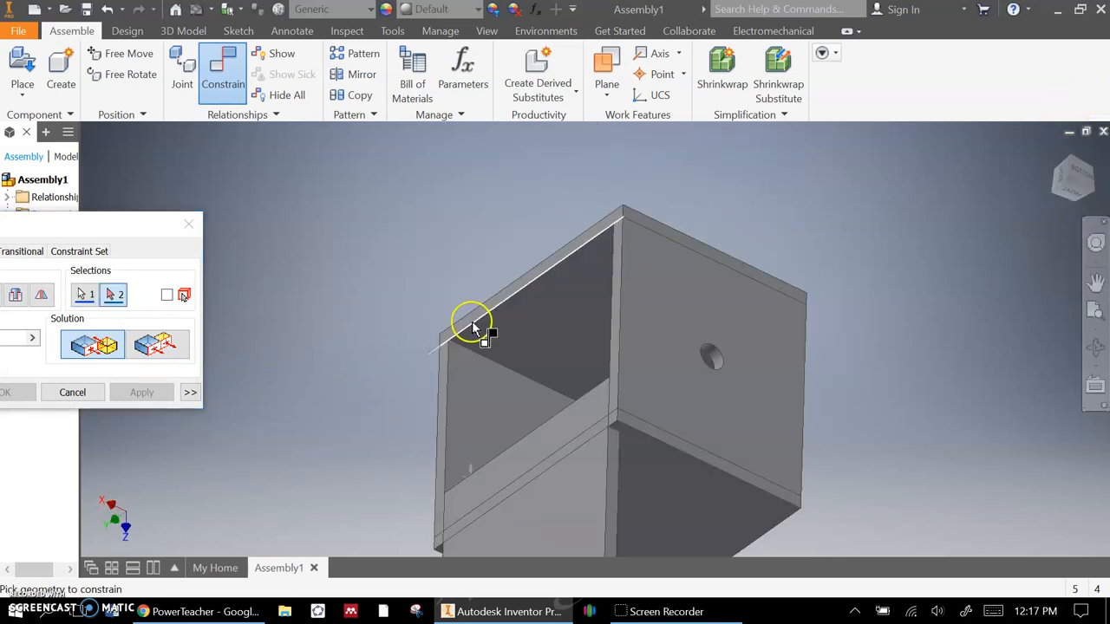
left_click(72, 392)
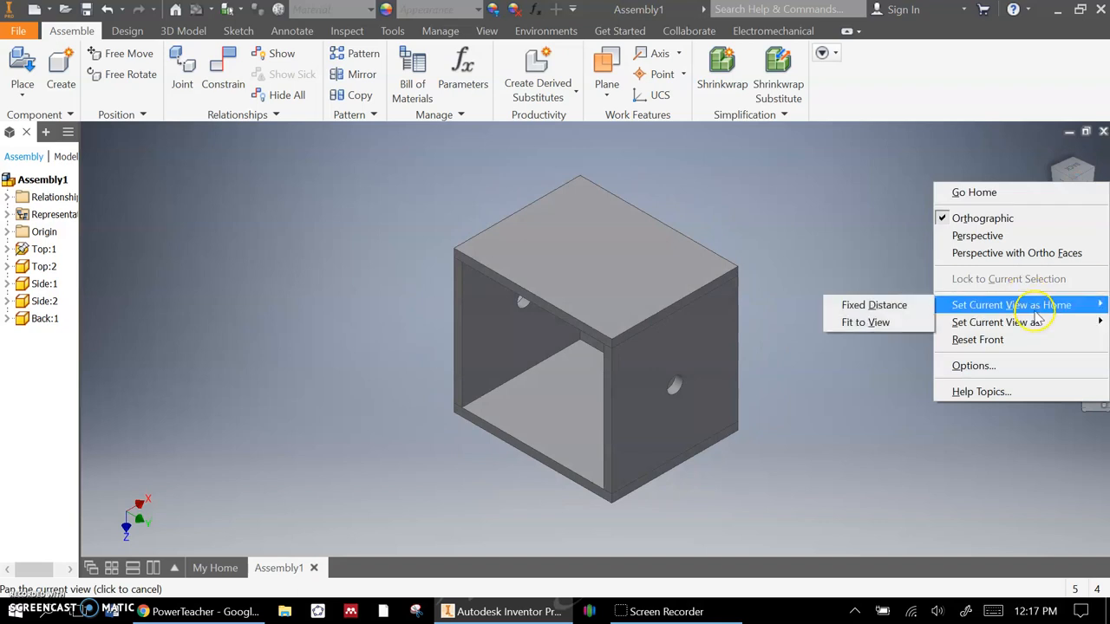
mouse_move(866, 322)
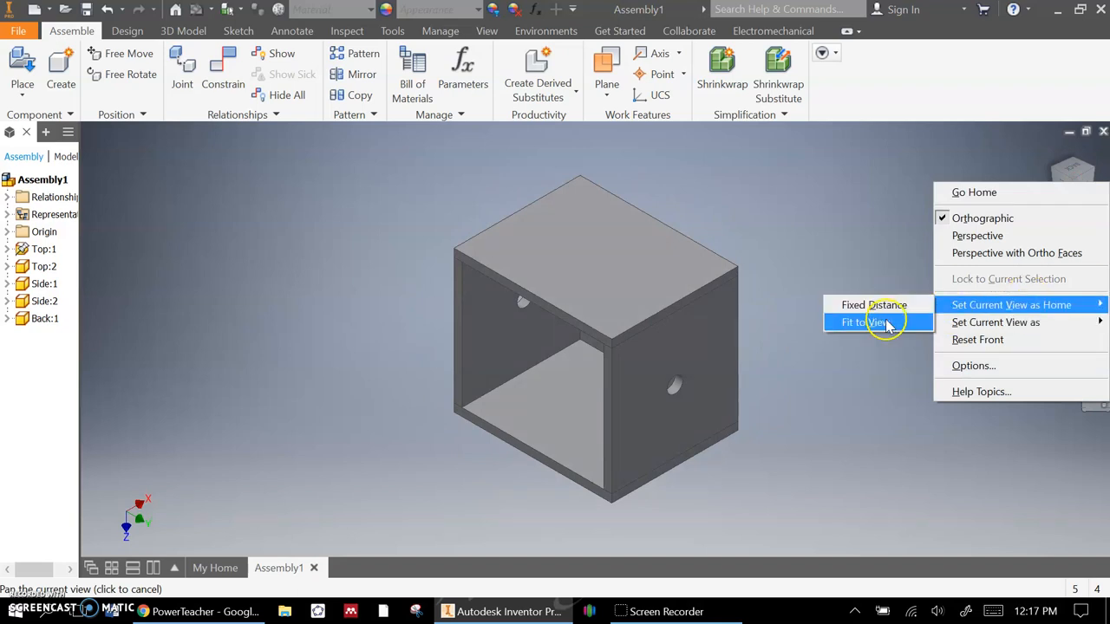
- Save the fitted view of the finished box as the home view
left_click(867, 323)
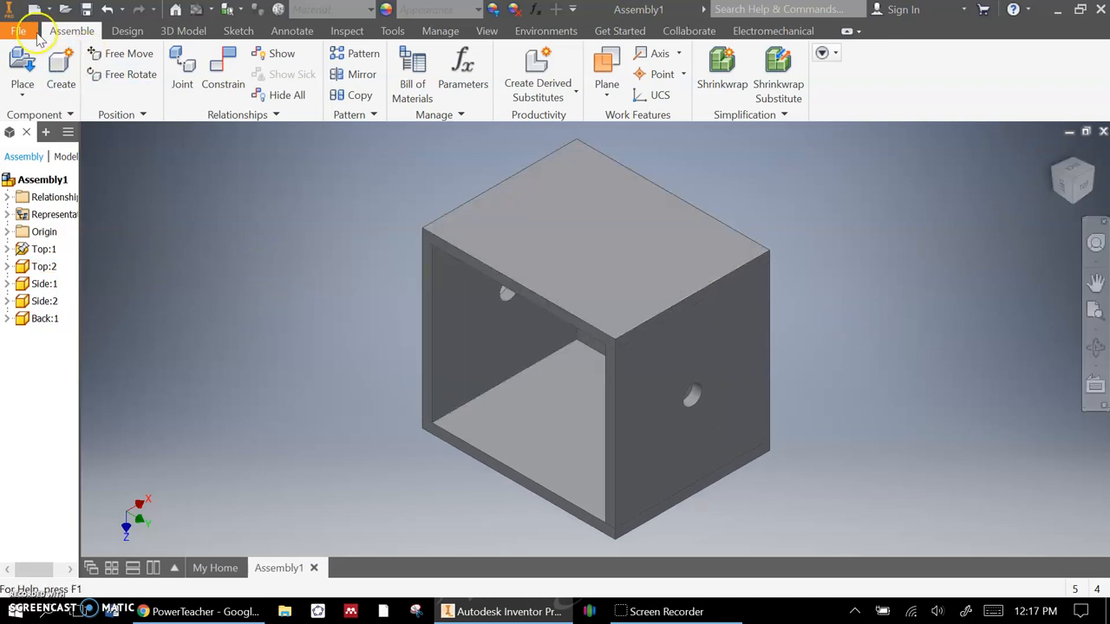
mouse_move(373, 22)
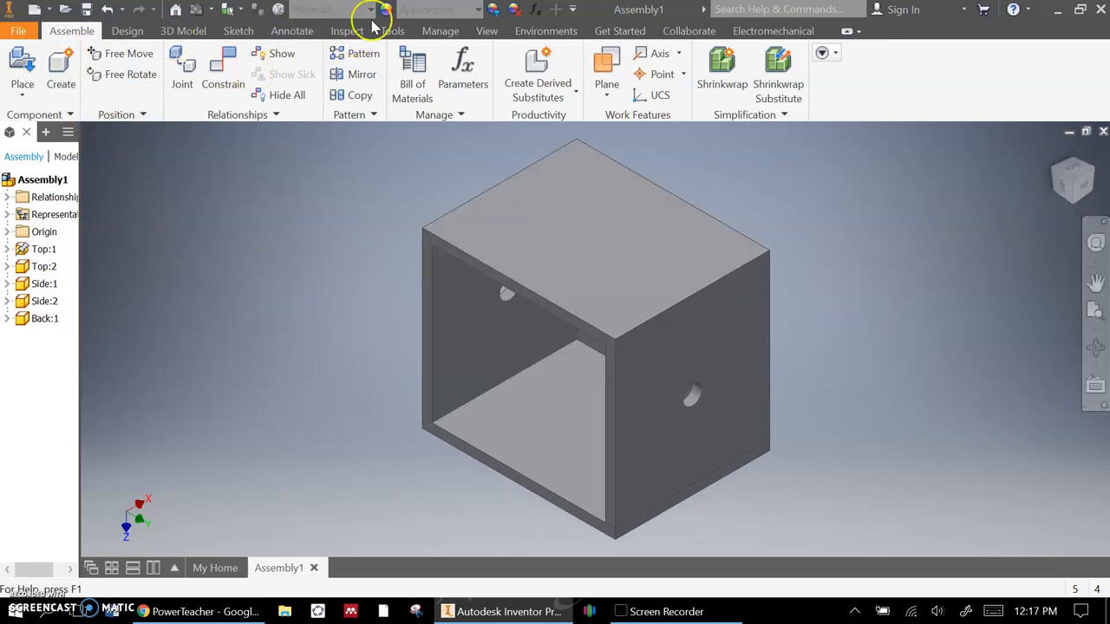
left_click(486, 30)
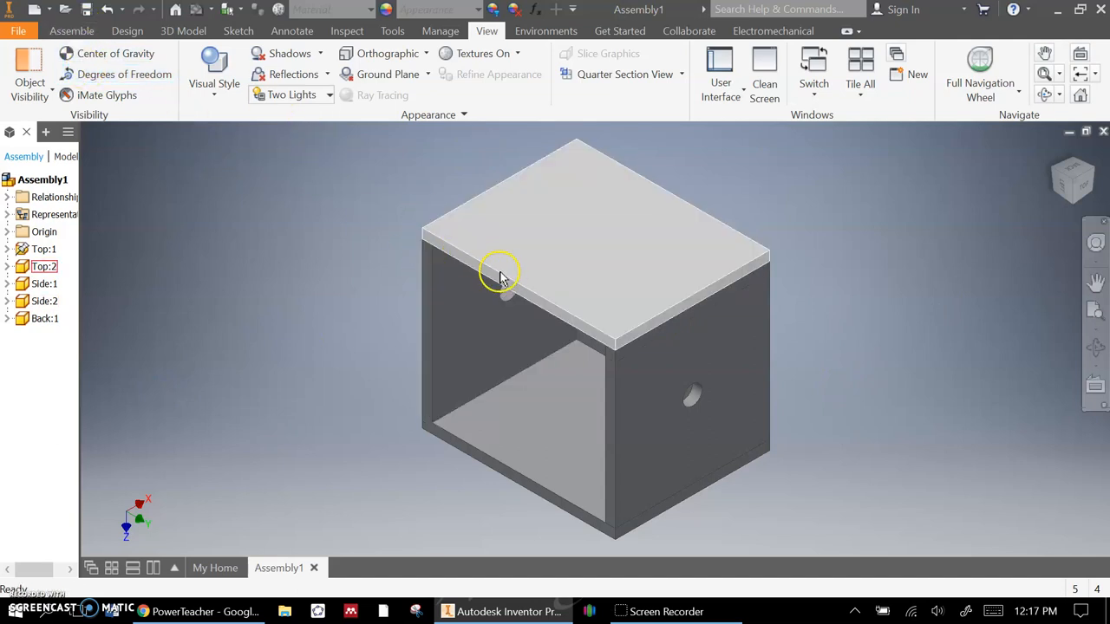
- Run Analyze Interference on all five panels and dismiss the no-interferences result
left_click(347, 30)
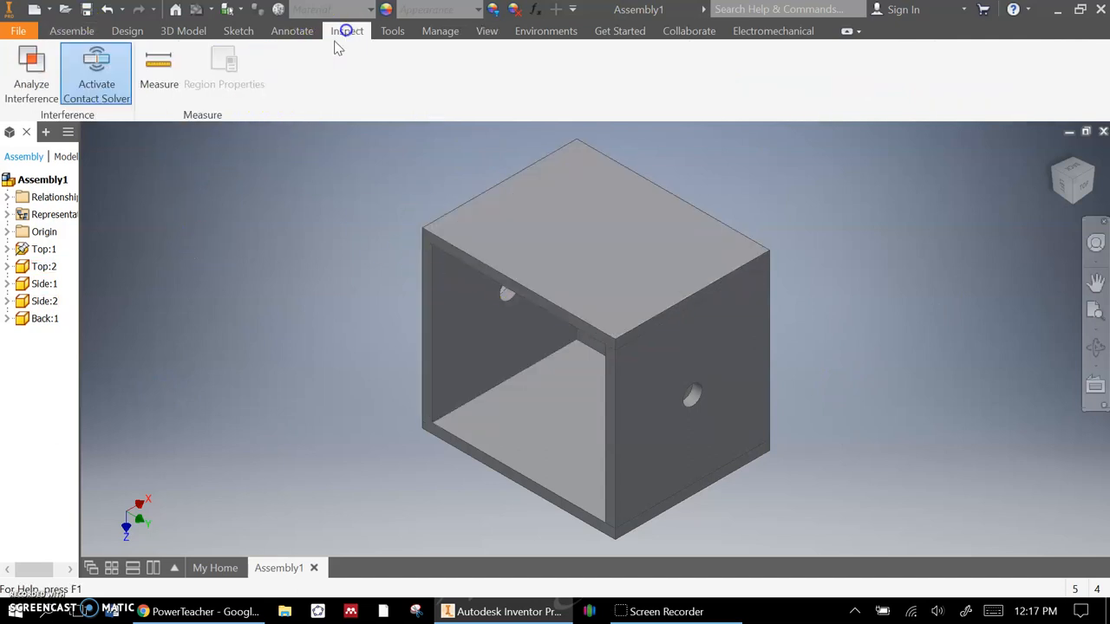
mouse_move(32, 65)
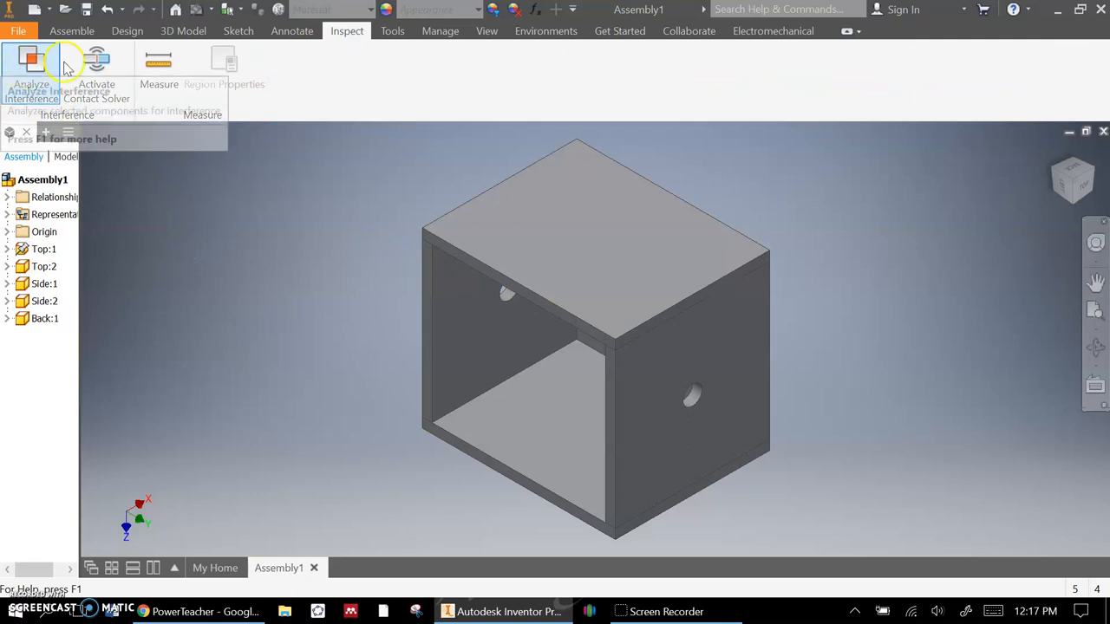
left_click(32, 69)
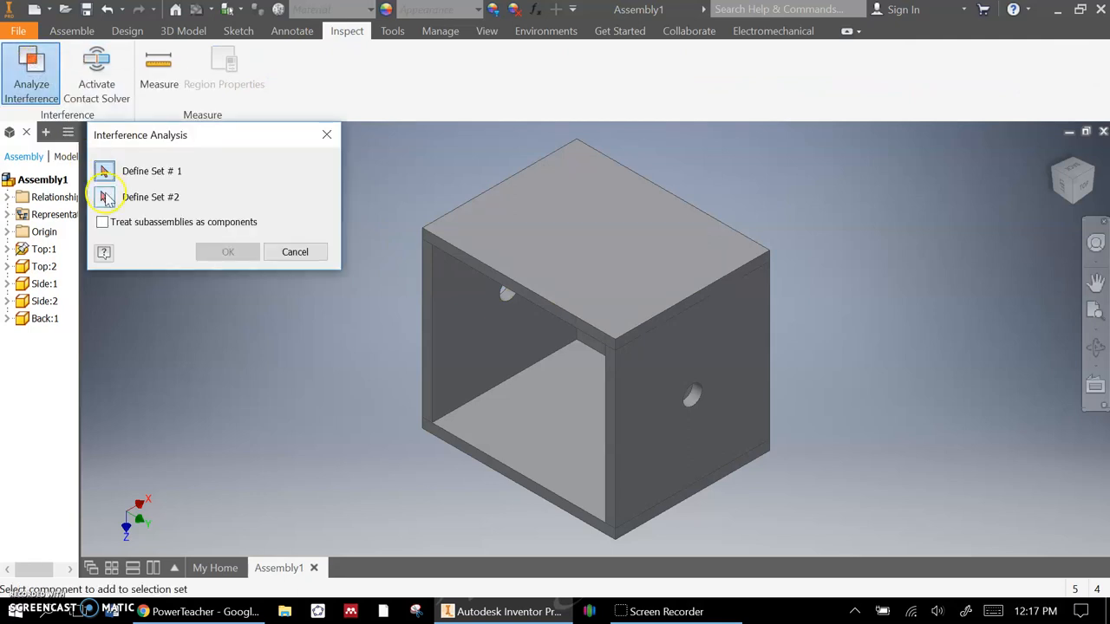
left_click(589, 336)
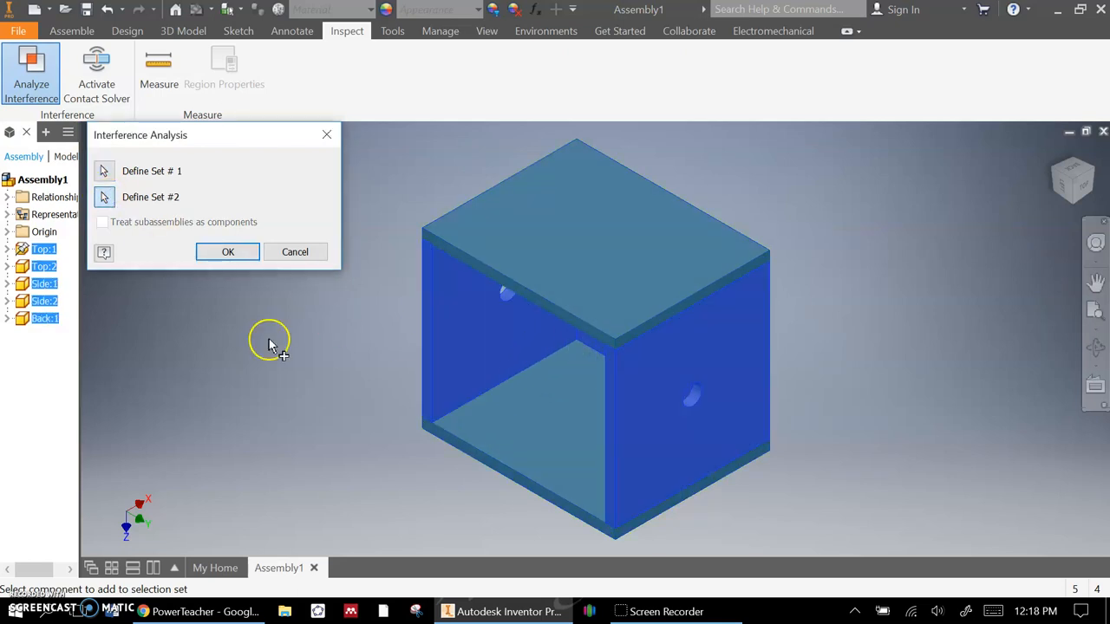
left_click(227, 252)
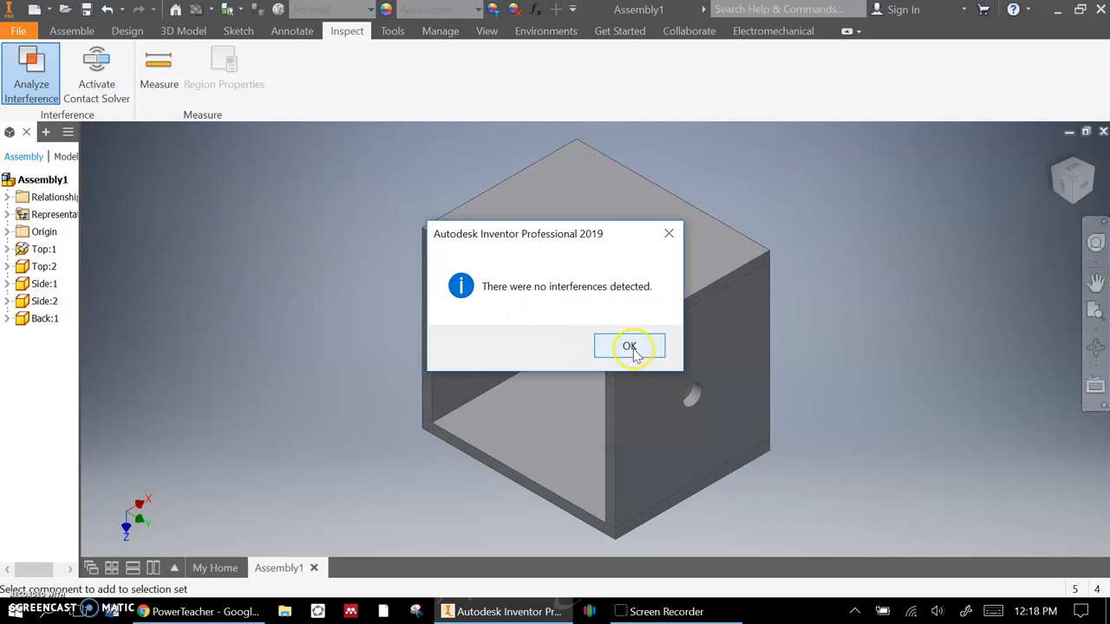
left_click(629, 346)
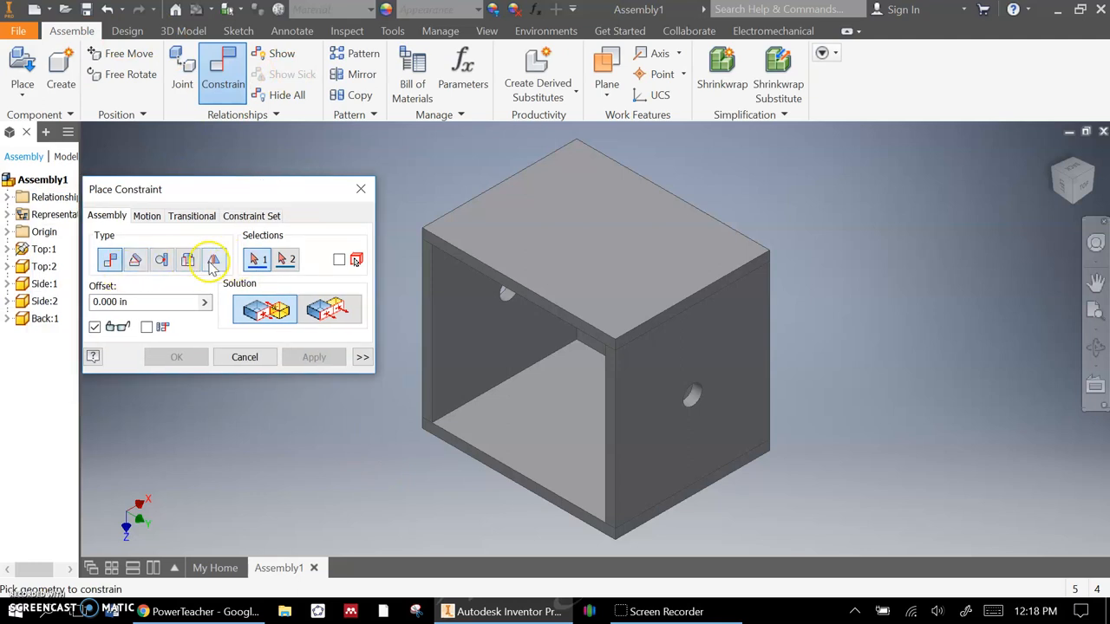
- Open the Place Constraint dialog with no constraint type applied
left_click(187, 259)
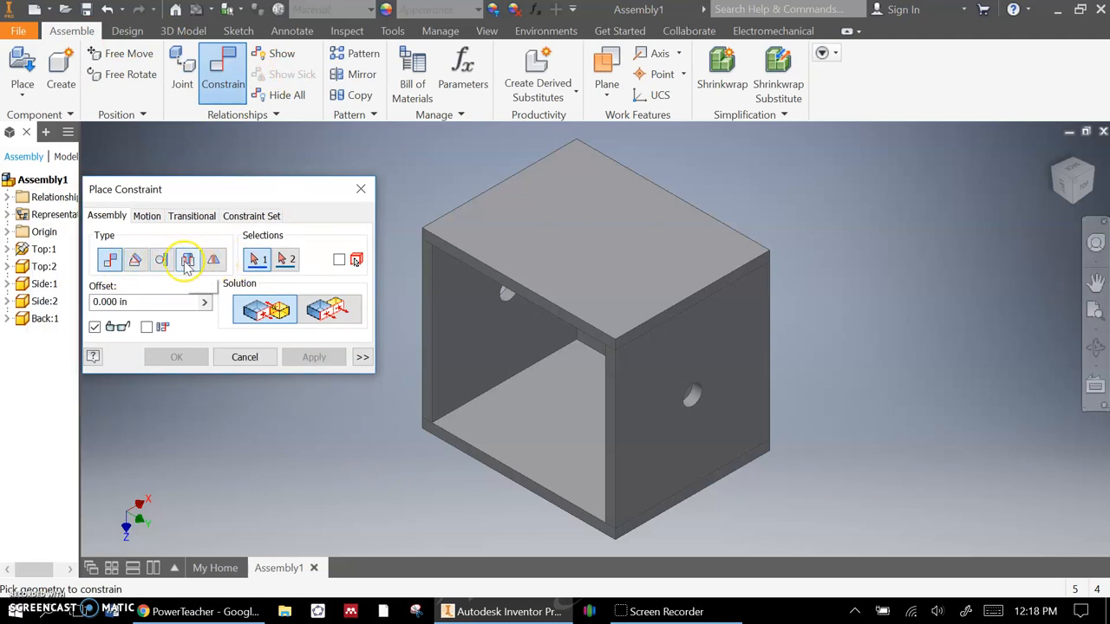